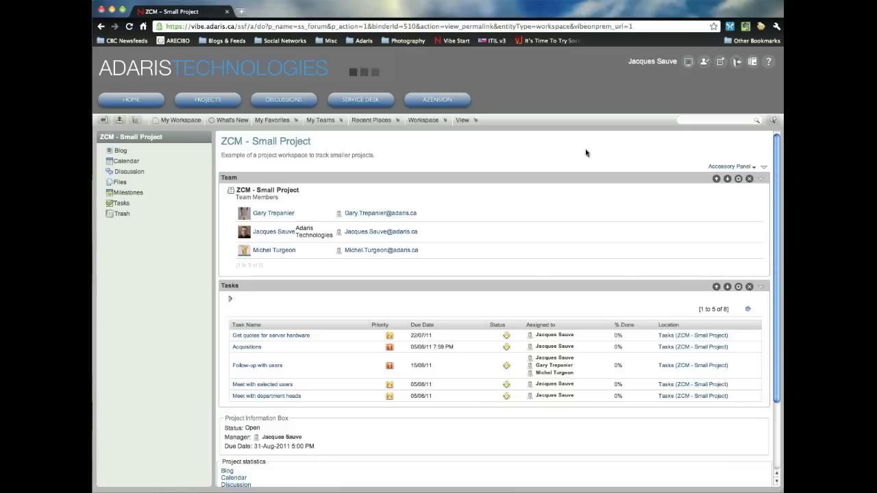
{"action": "mouse_move", "coordinate": [504, 241]}
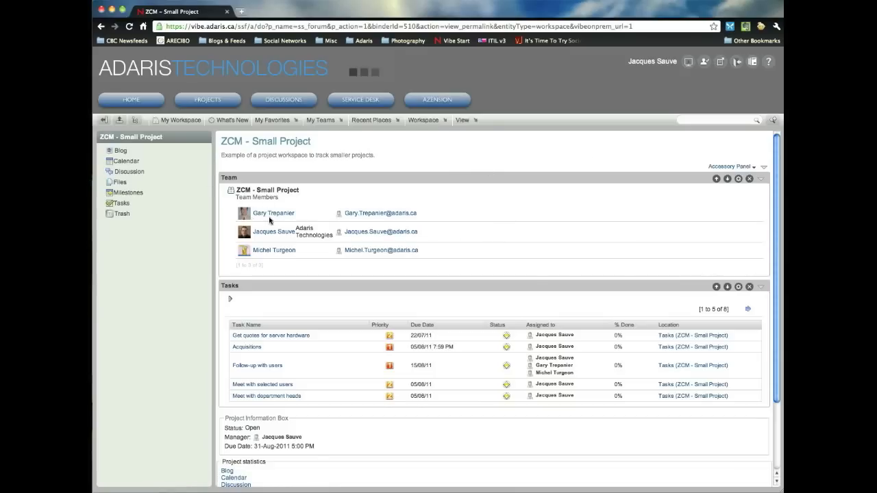
{"action": "mouse_move", "coordinate": [323, 309]}
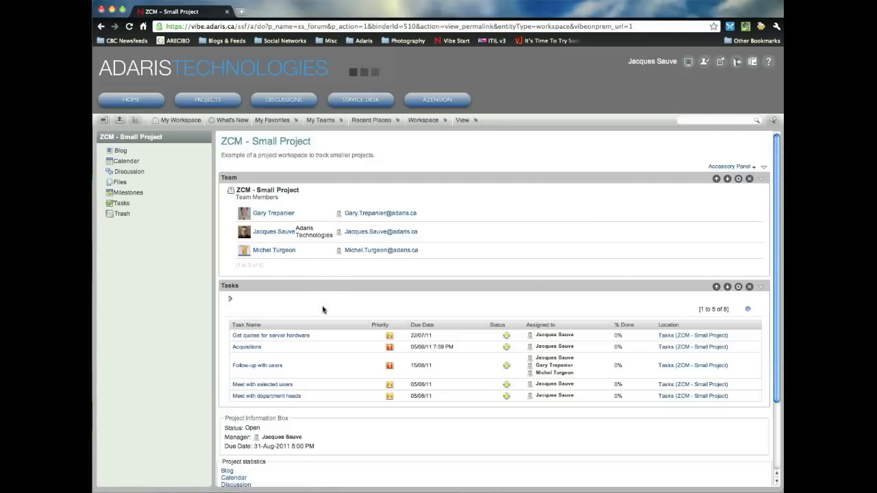
{"action": "mouse_move", "coordinate": [517, 328]}
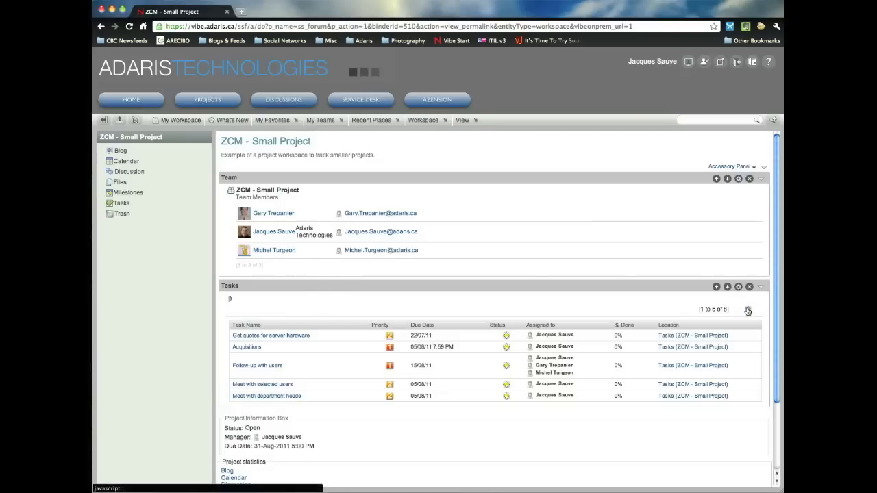
Page forward in the Tasks accessory to show the three remaining tasks on page 2.
{"action": "left_click", "coordinate": [747, 309]}
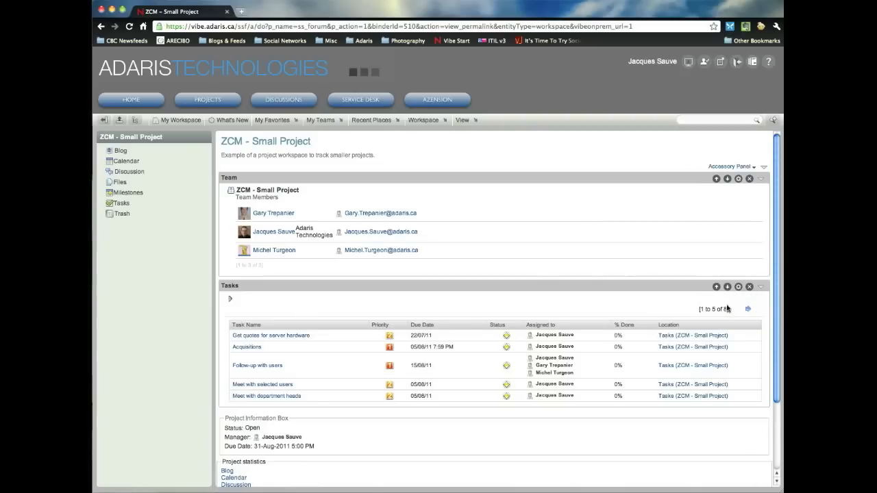
{"action": "left_click", "coordinate": [748, 309]}
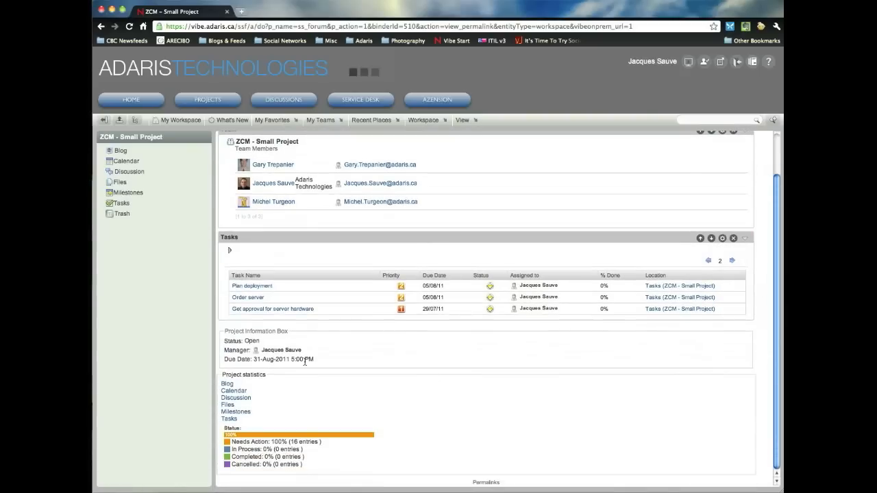
{"action": "mouse_move", "coordinate": [330, 354]}
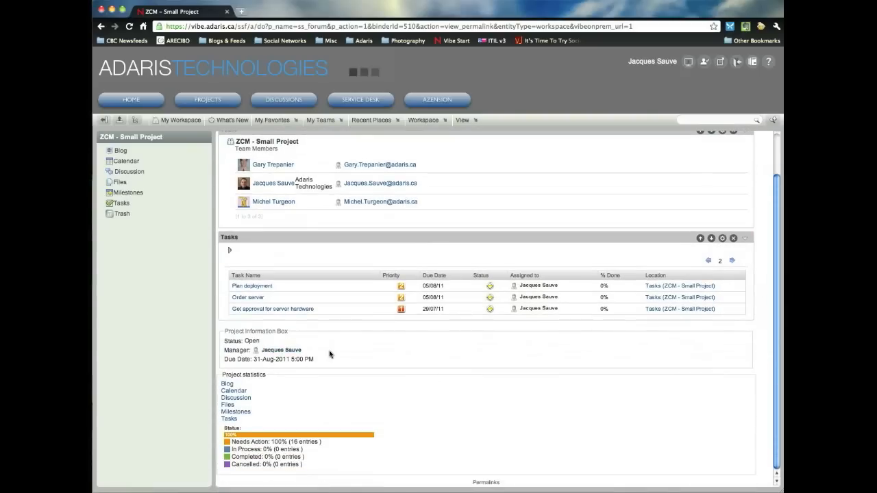
{"action": "mouse_move", "coordinate": [335, 363]}
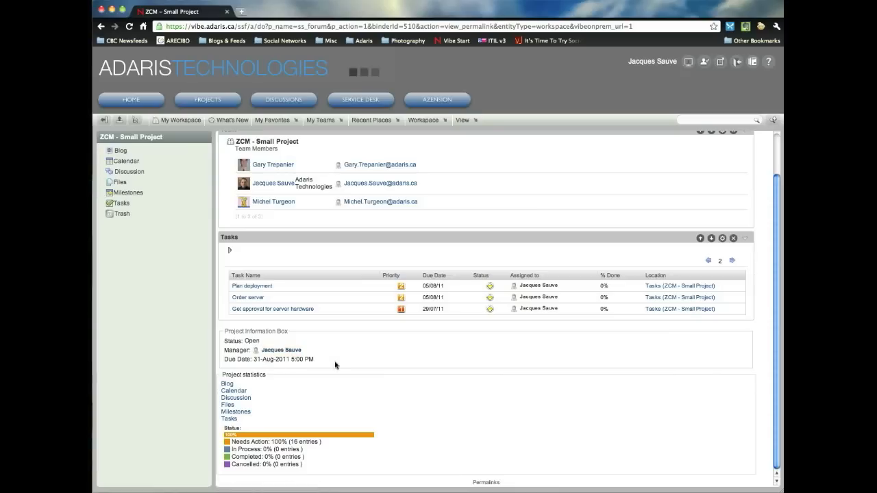
{"action": "mouse_move", "coordinate": [215, 398]}
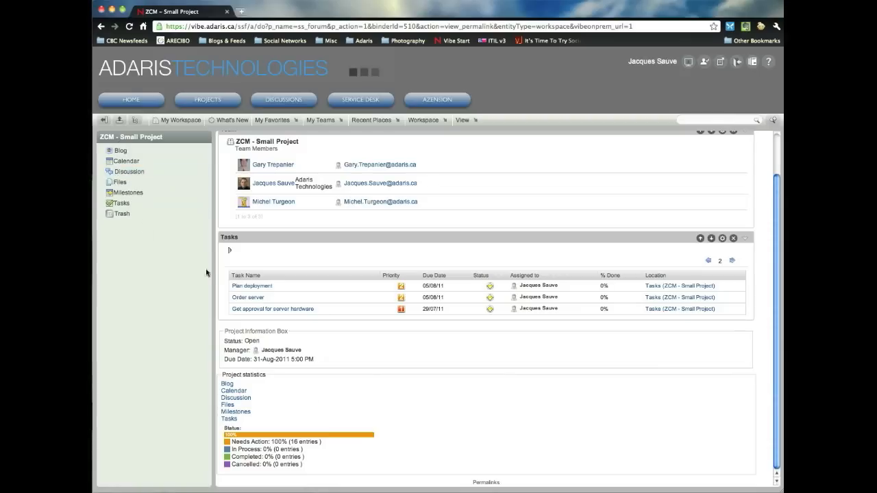
{"action": "mouse_move", "coordinate": [254, 448]}
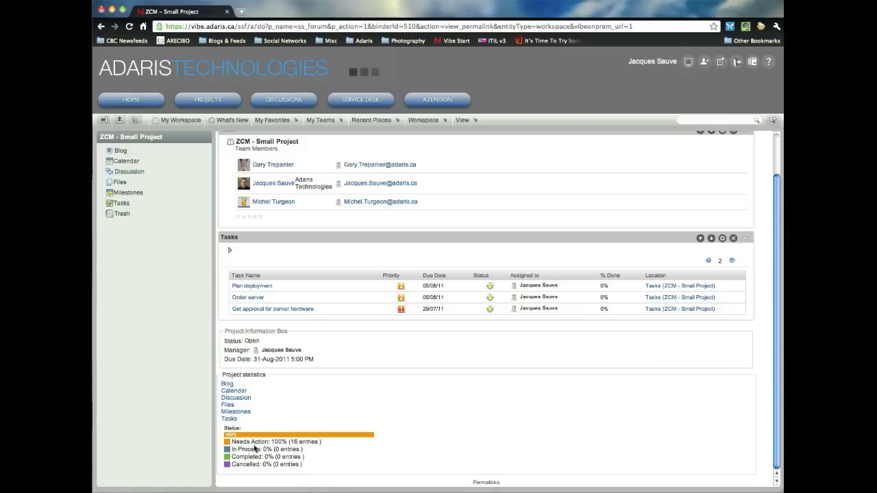
{"action": "mouse_move", "coordinate": [265, 437]}
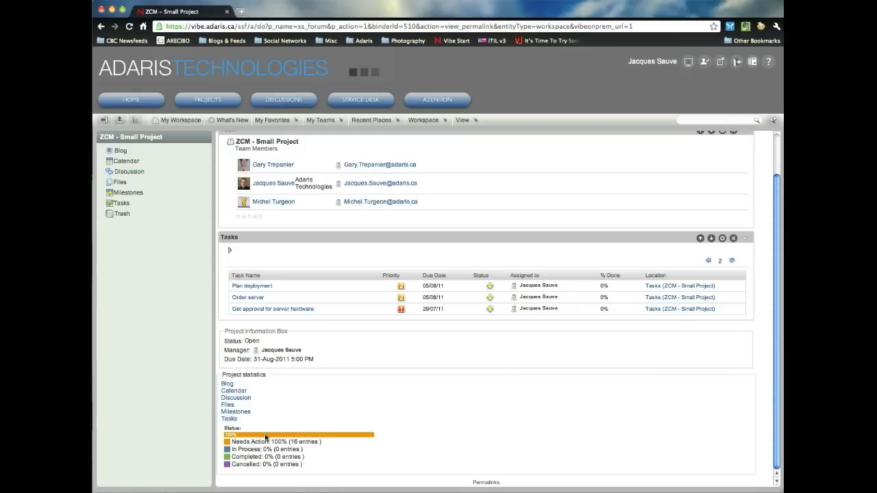
{"action": "mouse_move", "coordinate": [421, 432]}
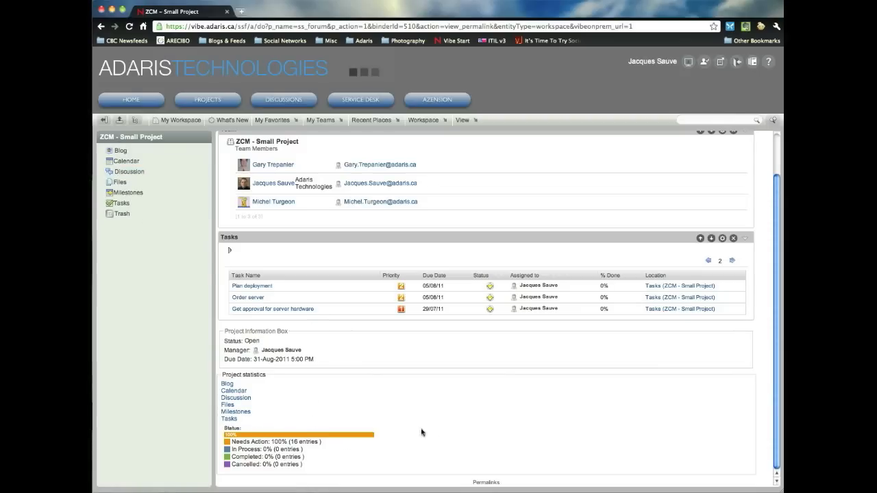
{"action": "mouse_move", "coordinate": [442, 426]}
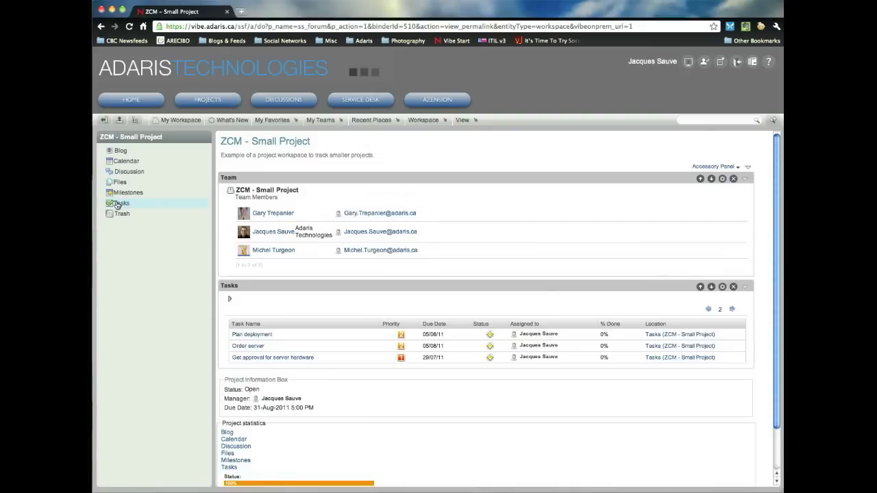
Open the Tasks folder from the ZCM - Small Project sidebar to list its four tasks.
{"action": "left_click", "coordinate": [120, 203]}
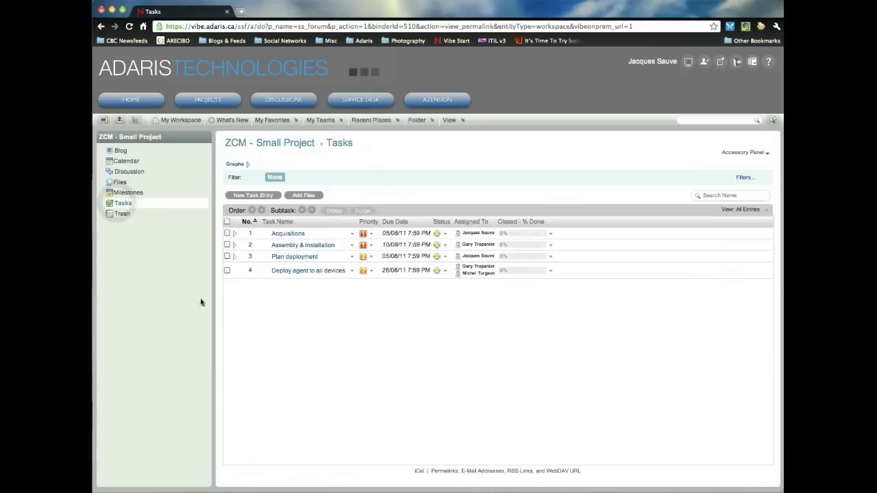
{"action": "mouse_move", "coordinate": [365, 350]}
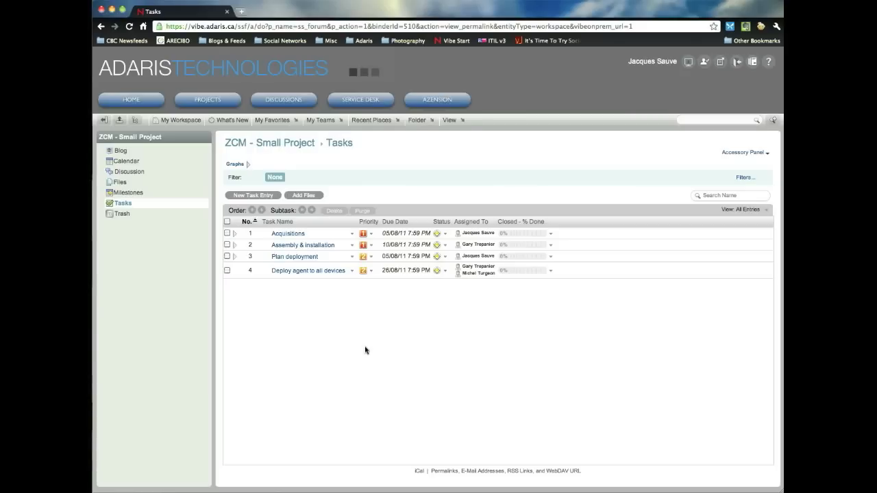
{"action": "mouse_move", "coordinate": [343, 350]}
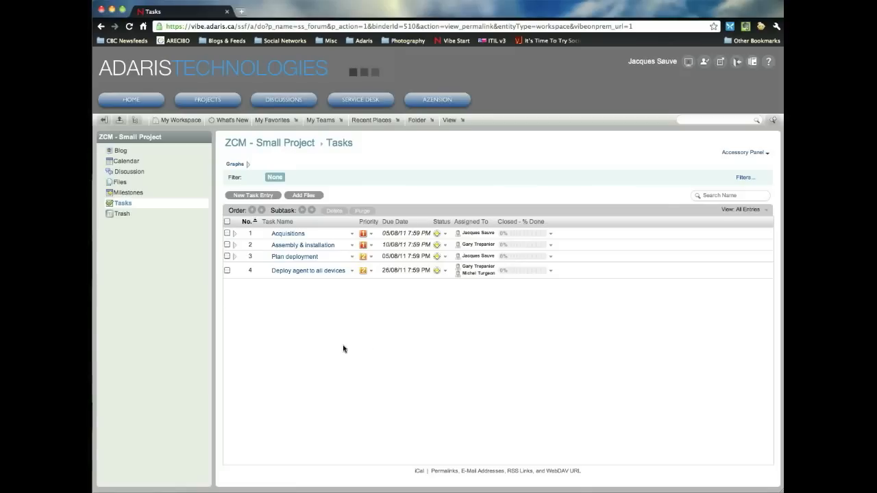
{"action": "mouse_move", "coordinate": [333, 345]}
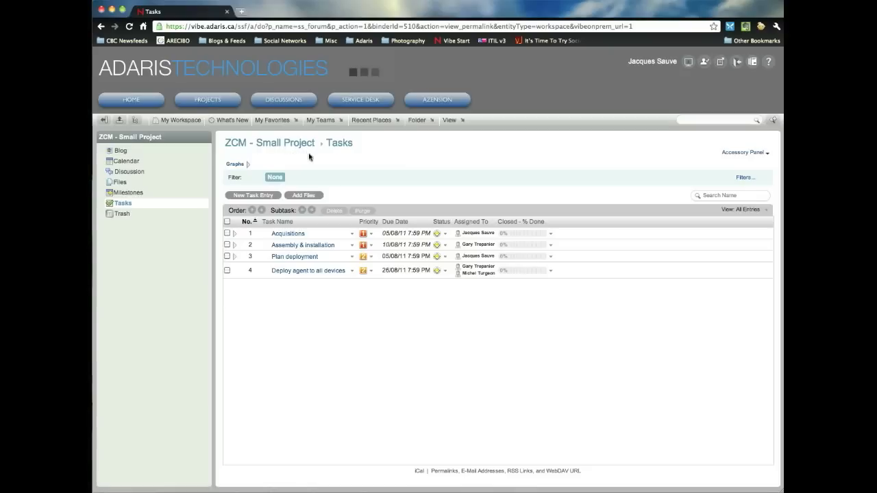
{"action": "mouse_move", "coordinate": [373, 339]}
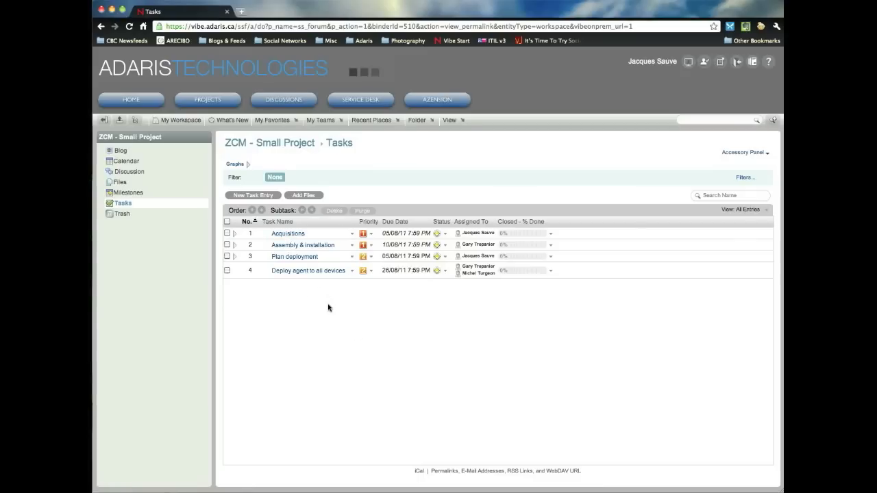
{"action": "mouse_move", "coordinate": [319, 303]}
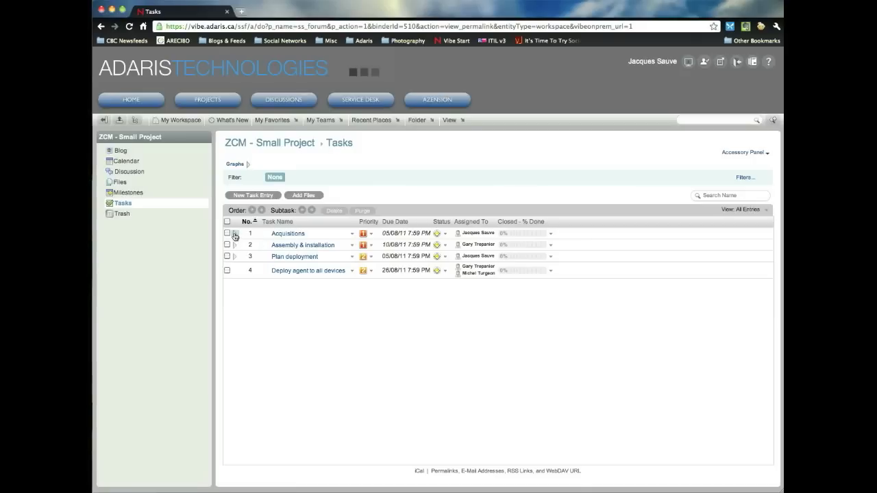
Expand Acquisitions and set Get quotes for server hardware to Critical, In Process, 20% done.
{"action": "left_click", "coordinate": [235, 233]}
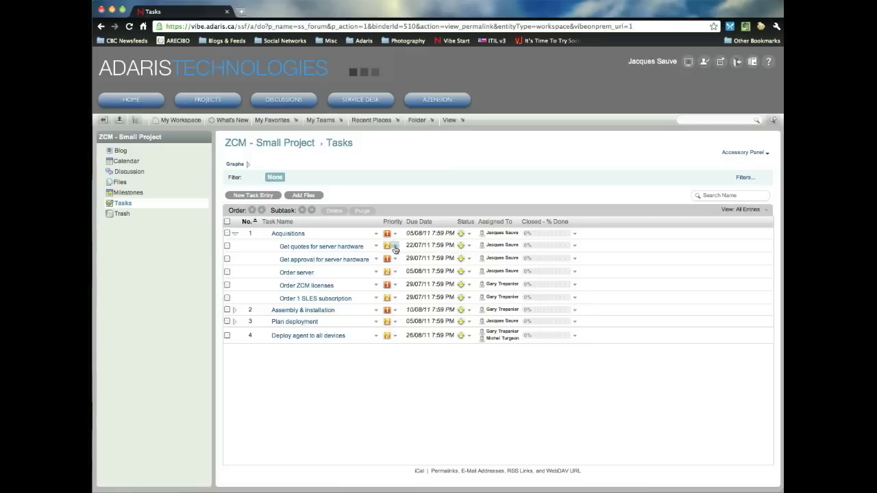
{"action": "left_click", "coordinate": [394, 246]}
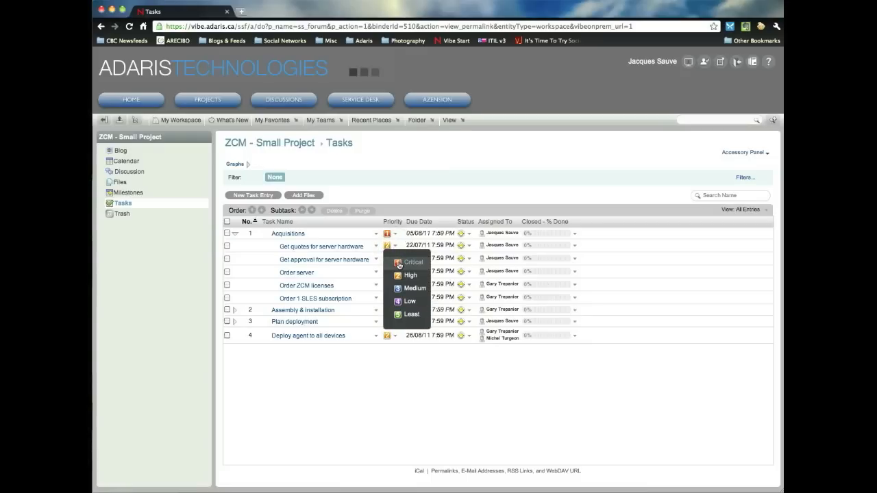
{"action": "left_click", "coordinate": [412, 261]}
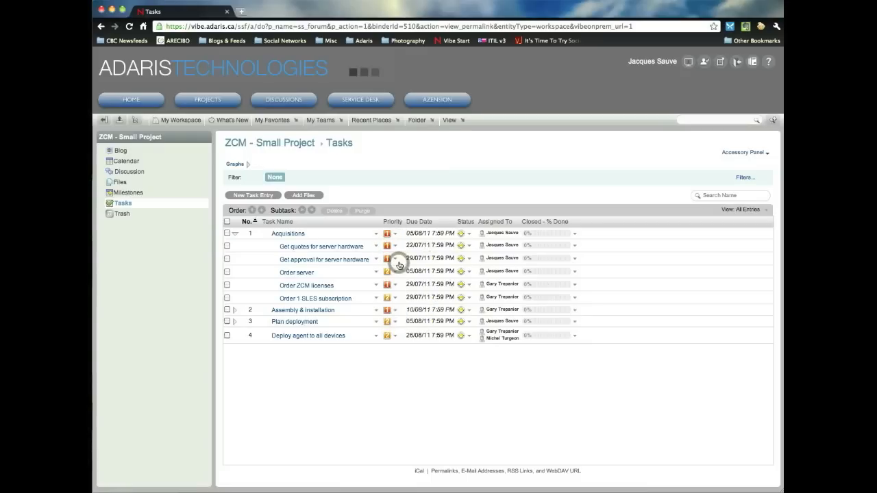
{"action": "left_click", "coordinate": [465, 245]}
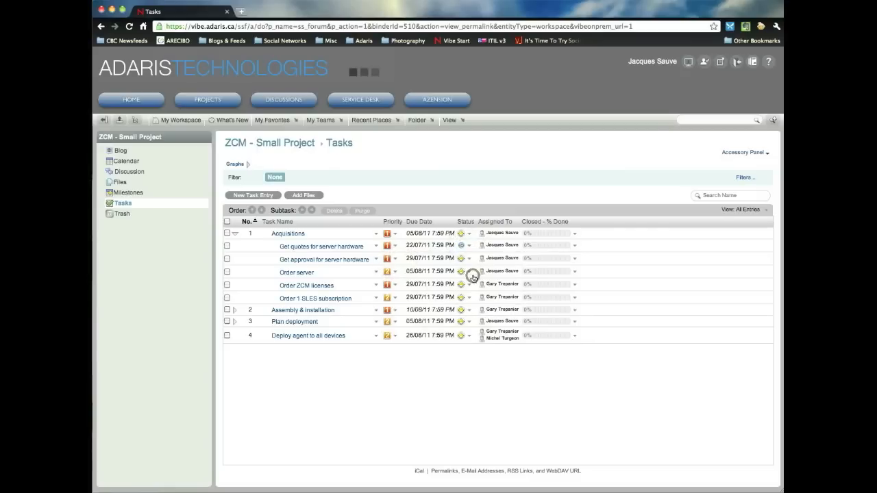
{"action": "mouse_move", "coordinate": [576, 247]}
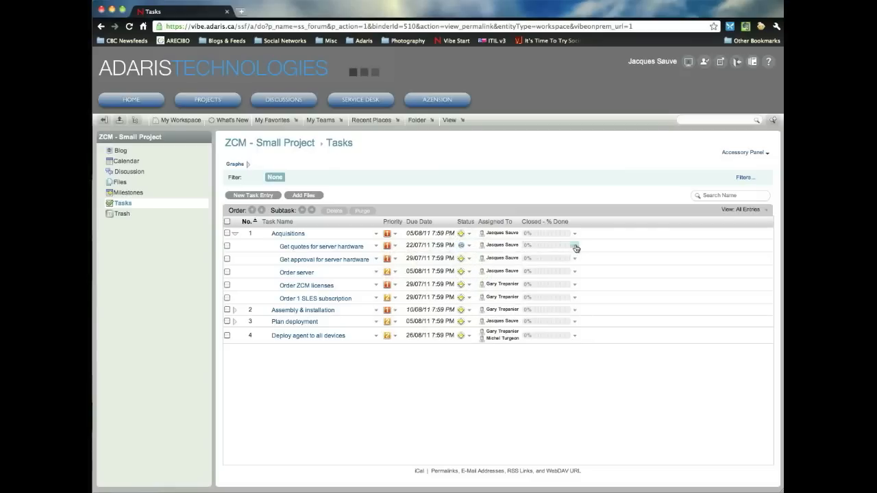
{"action": "left_click", "coordinate": [574, 247]}
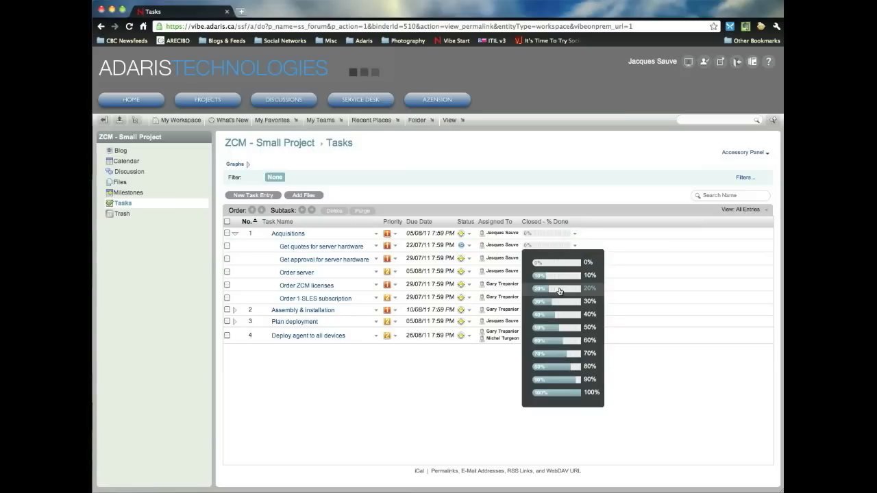
{"action": "left_click", "coordinate": [562, 288]}
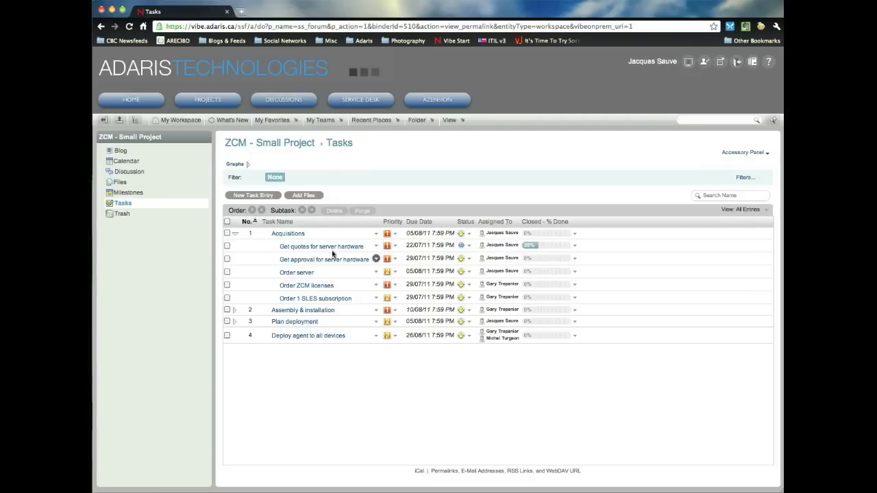
Post a comment on Get quotes for server hardware noting quotes were requested from vendors.
{"action": "left_click", "coordinate": [321, 246]}
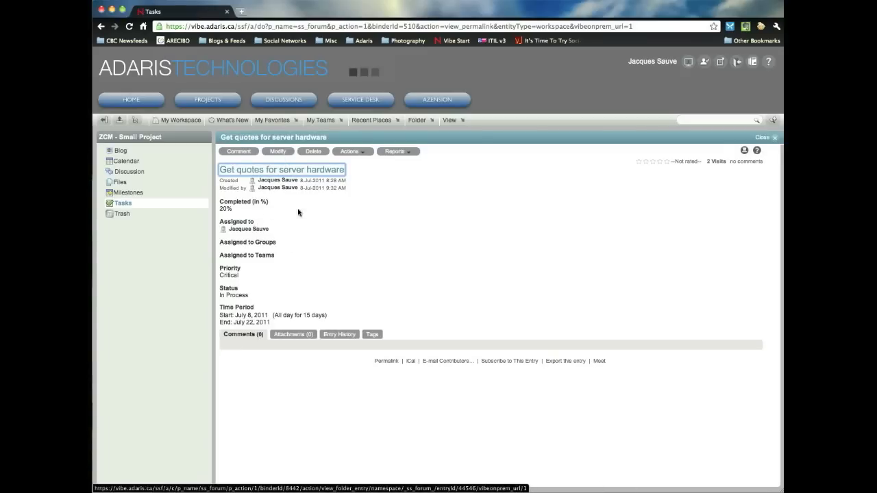
{"action": "left_click", "coordinate": [239, 151]}
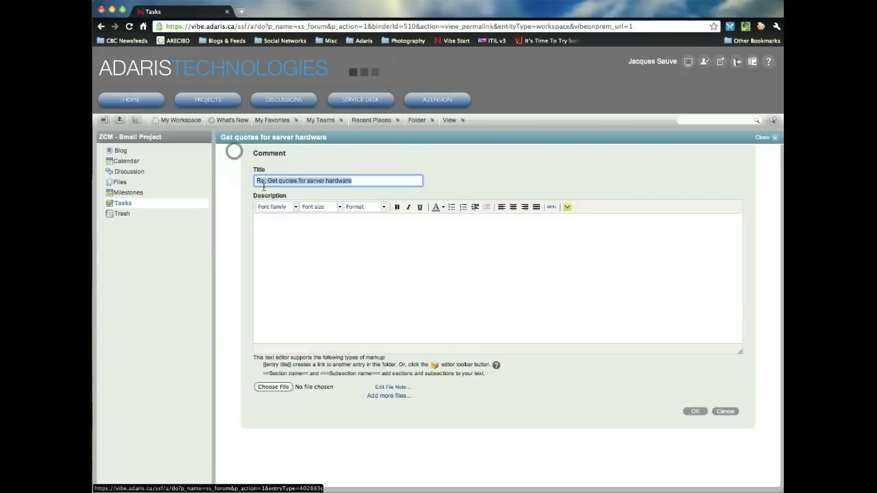
{"action": "left_click", "coordinate": [311, 247]}
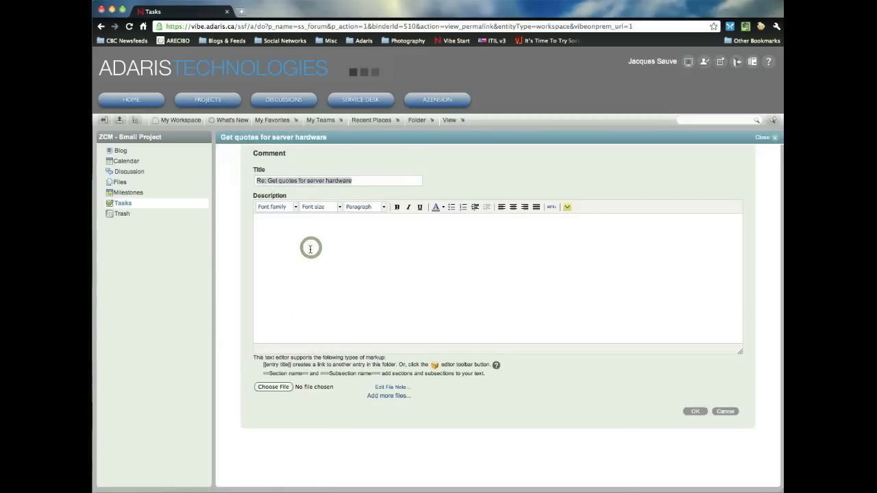
{"action": "type", "text": "Have reue"}
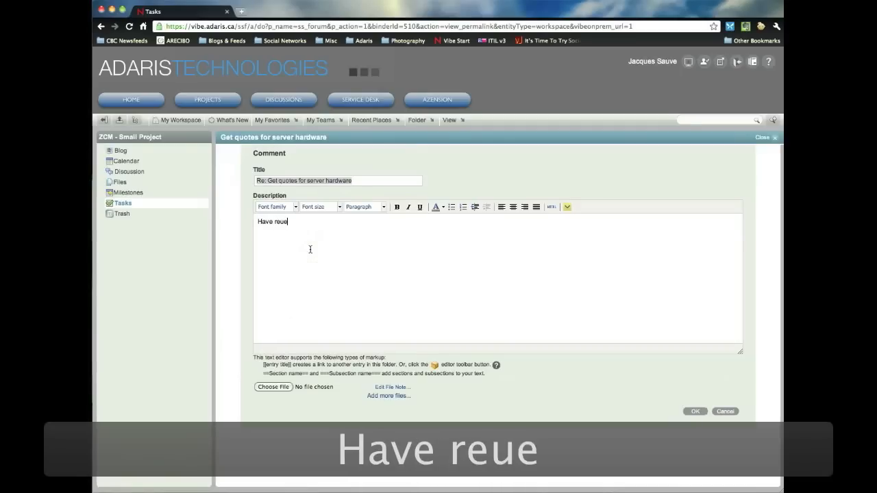
{"action": "key", "text": "backspace"}
{"action": "type", "text": "quested quotes from vendo"}
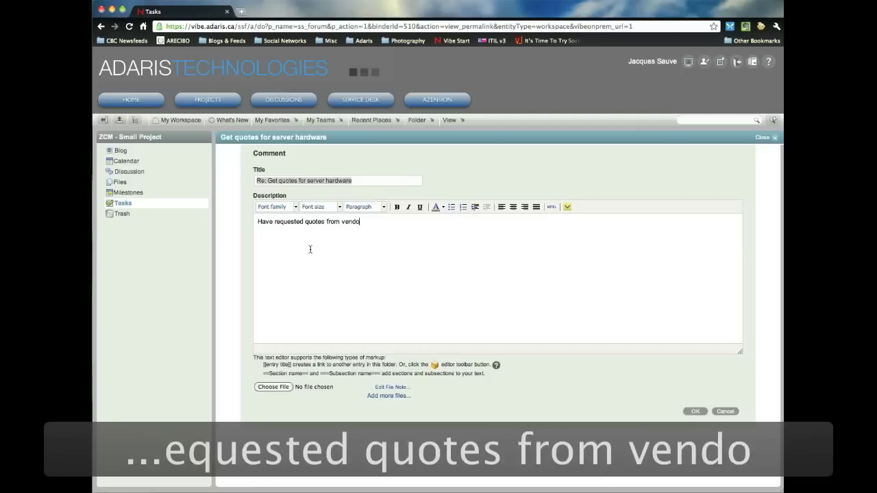
{"action": "left_click", "coordinate": [694, 411]}
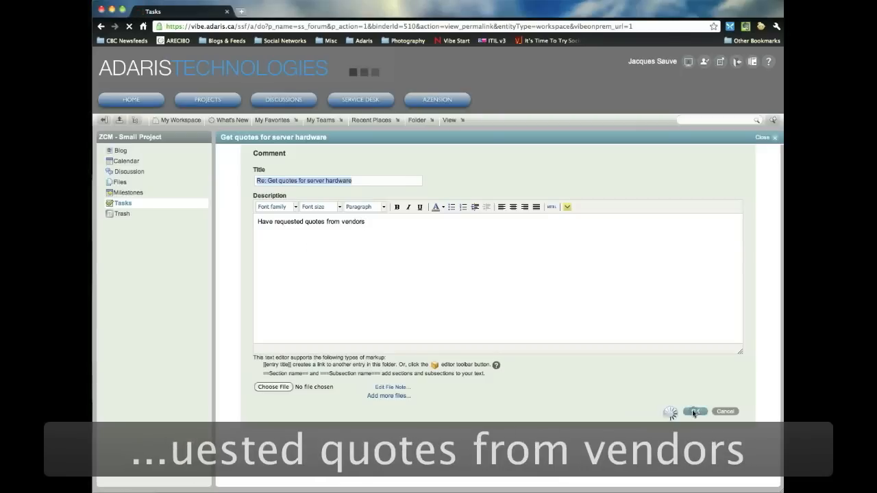
{"action": "left_click", "coordinate": [694, 411]}
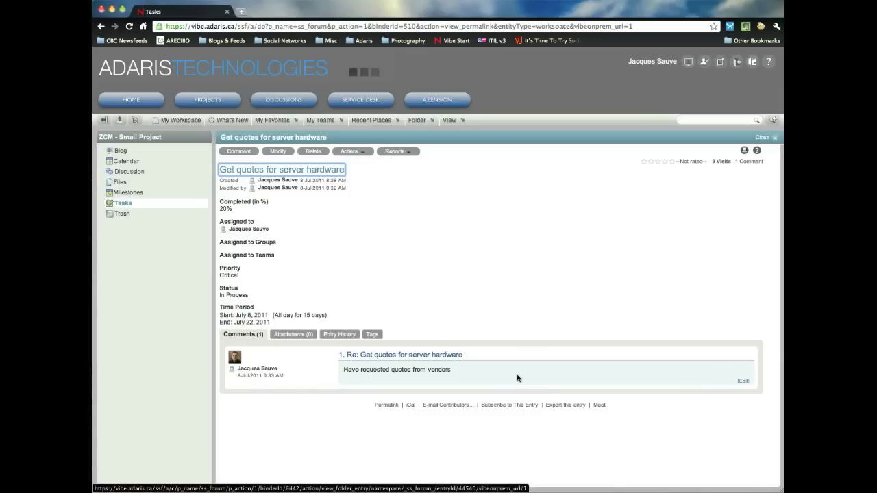
{"action": "mouse_move", "coordinate": [473, 311]}
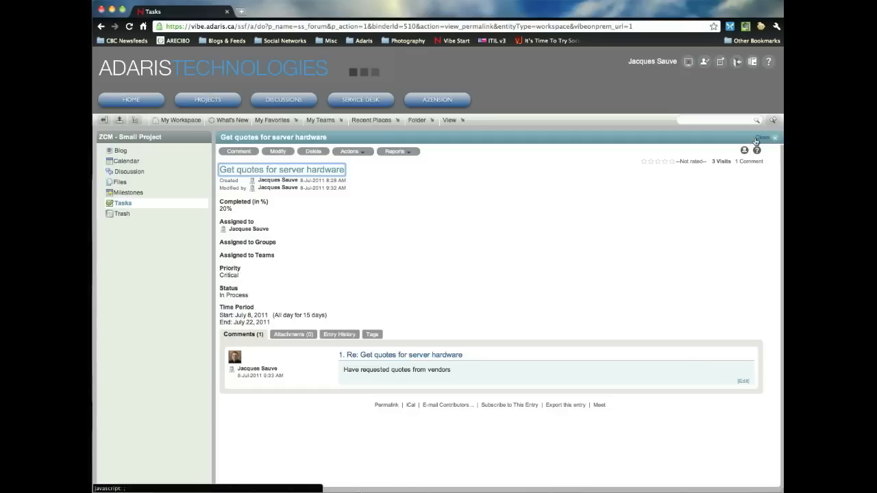
Close the task entry and expand Plan deployment to show its four subtasks.
{"action": "left_click", "coordinate": [775, 138]}
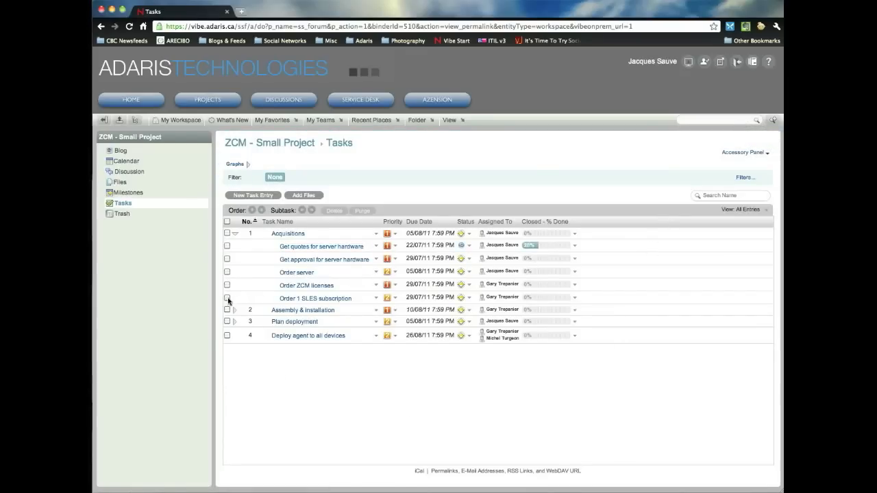
{"action": "left_click", "coordinate": [227, 298]}
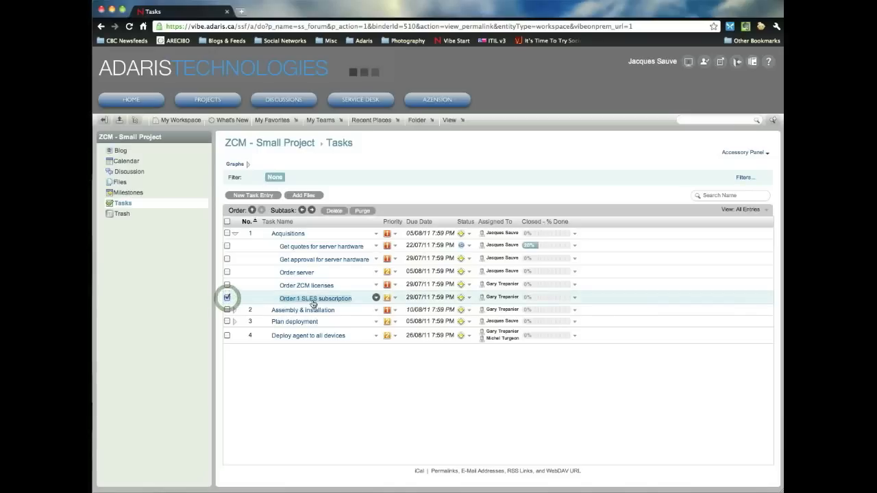
{"action": "left_click", "coordinate": [226, 298]}
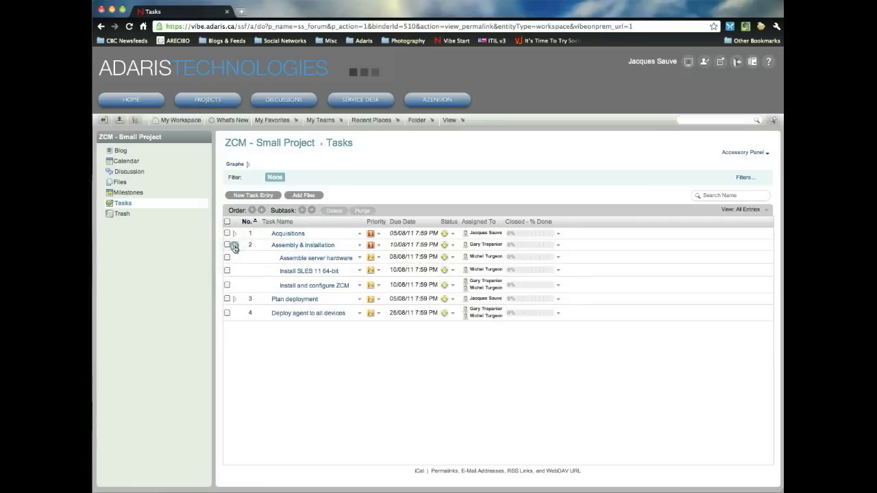
{"action": "left_click", "coordinate": [235, 244]}
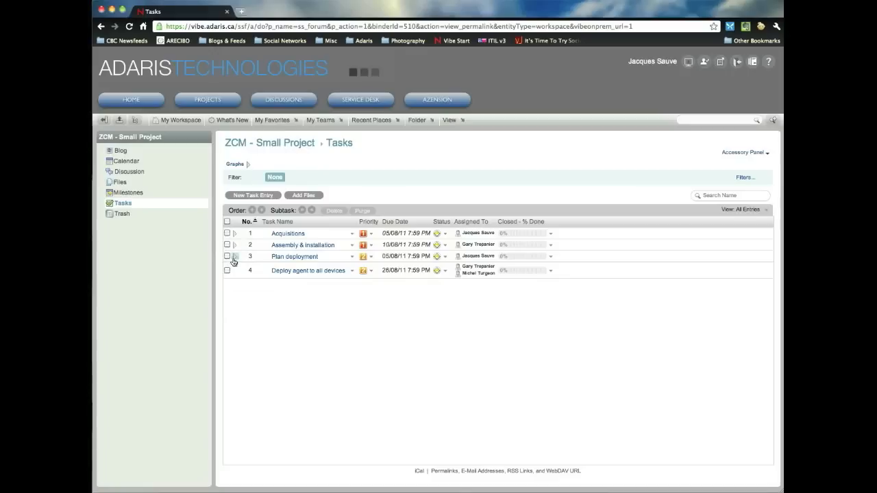
{"action": "left_click", "coordinate": [234, 256]}
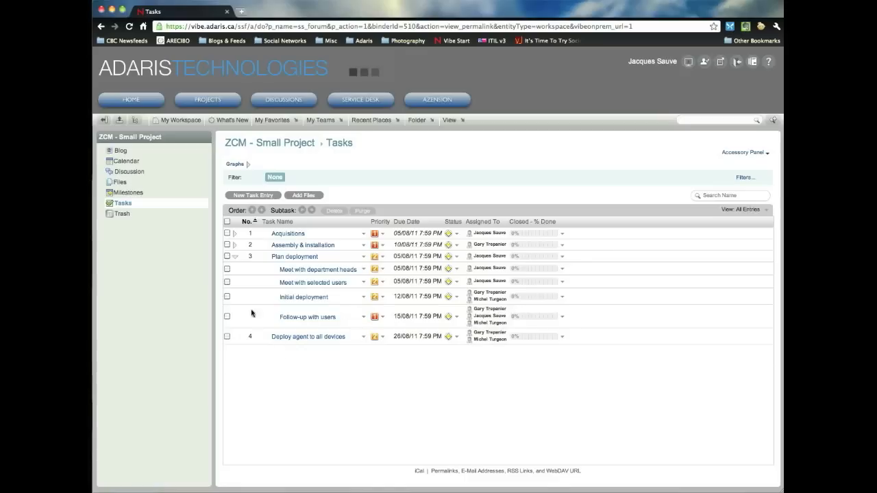
Start a new task titled 'Training' running August 12 to August 26, 2011.
{"action": "left_click", "coordinate": [252, 196]}
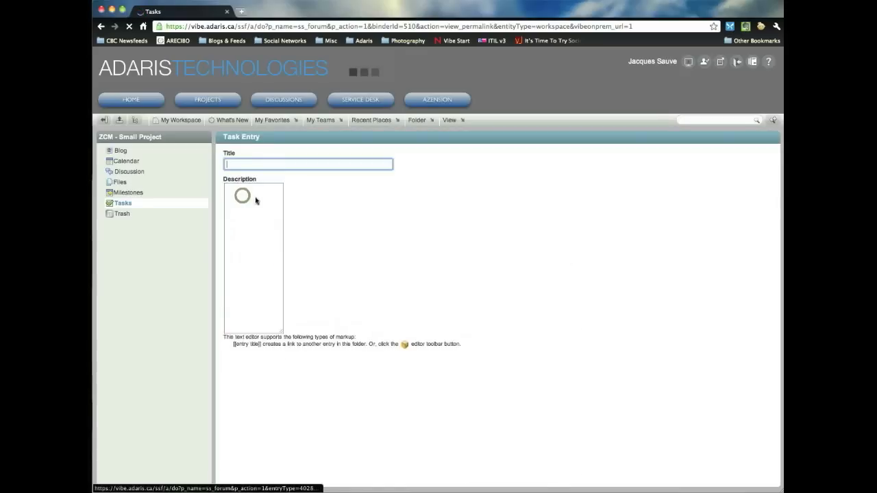
{"action": "type", "text": "Training"}
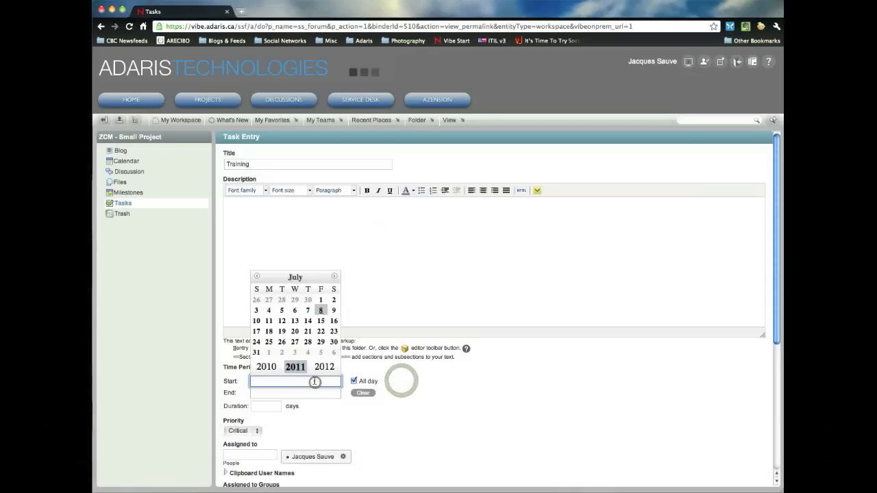
{"action": "left_click", "coordinate": [334, 277]}
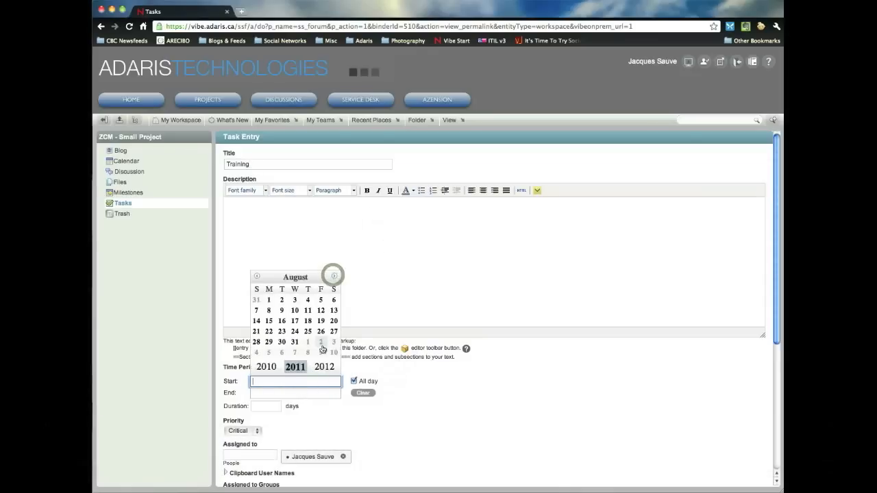
{"action": "left_click", "coordinate": [320, 310]}
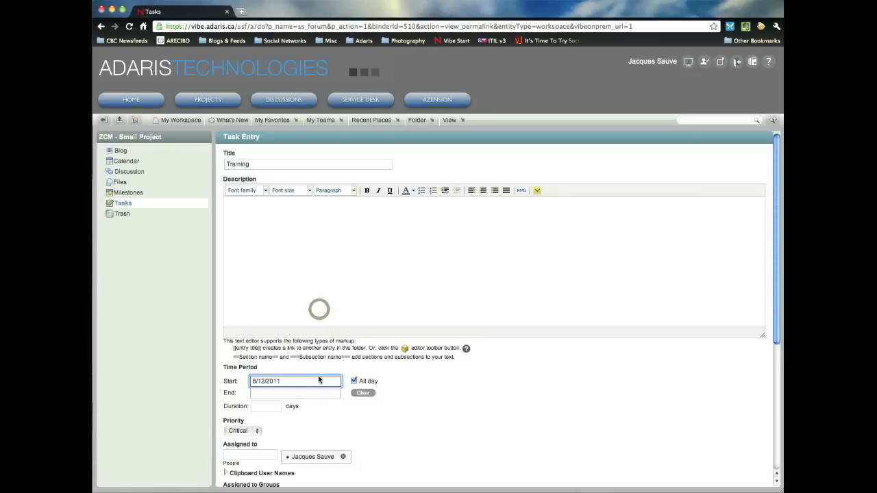
{"action": "left_click", "coordinate": [296, 393]}
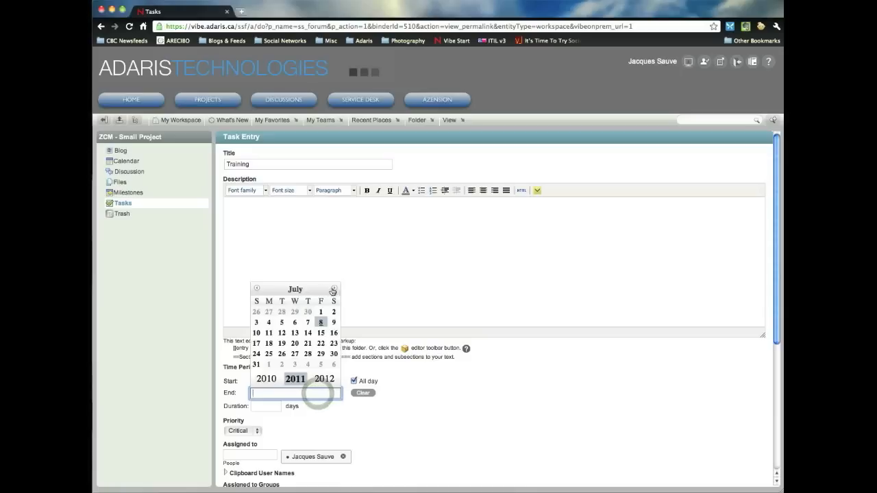
{"action": "left_click", "coordinate": [320, 321]}
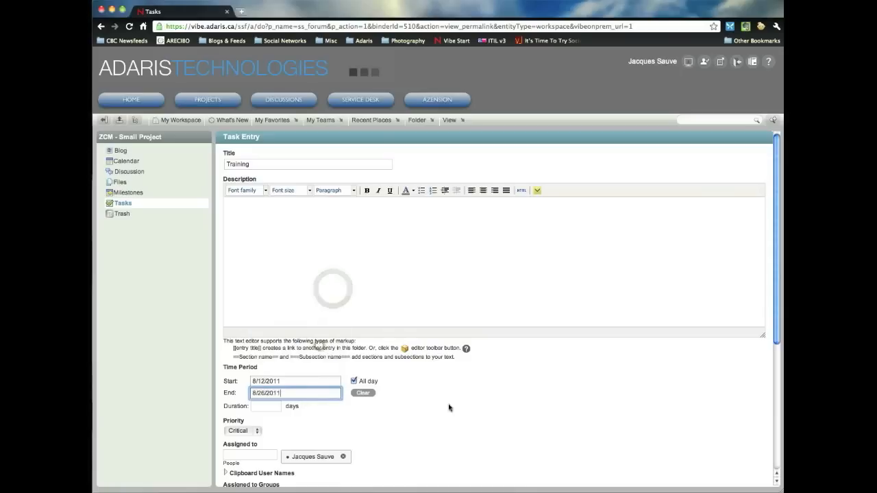
{"action": "scroll", "scroll_direction": "down", "scroll_amount": 3}
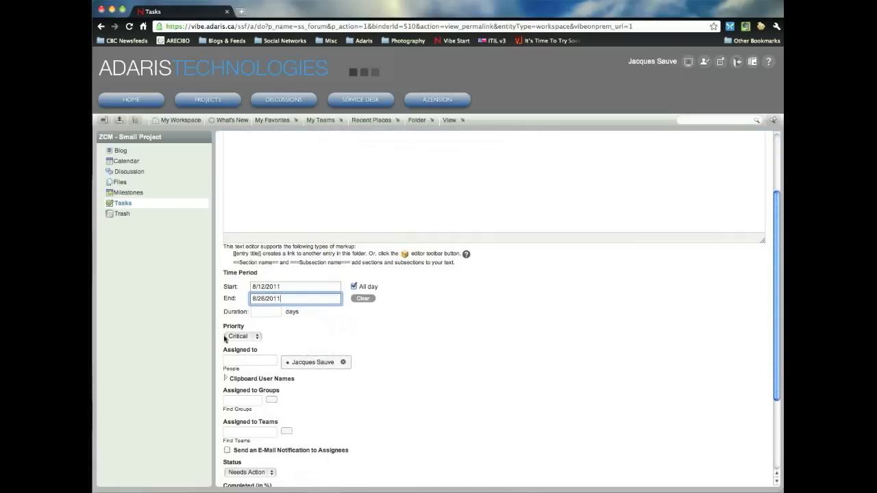
{"action": "left_click", "coordinate": [242, 335]}
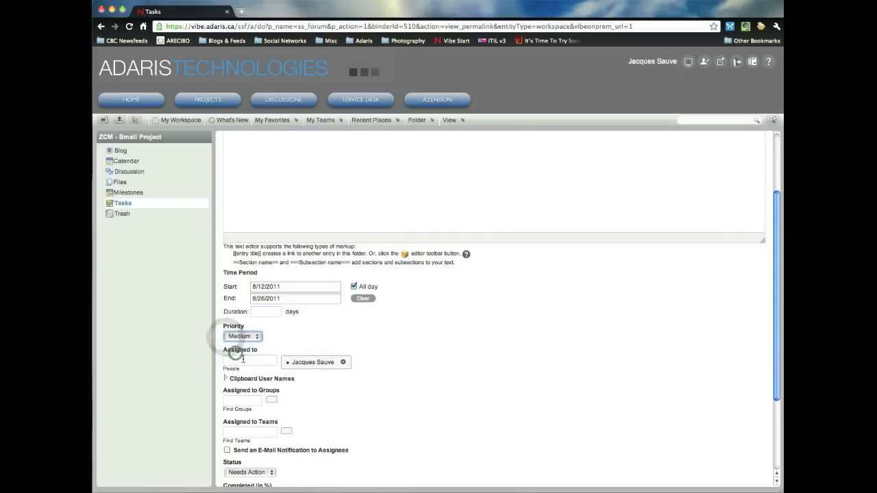
{"action": "type", "text": "gar"}
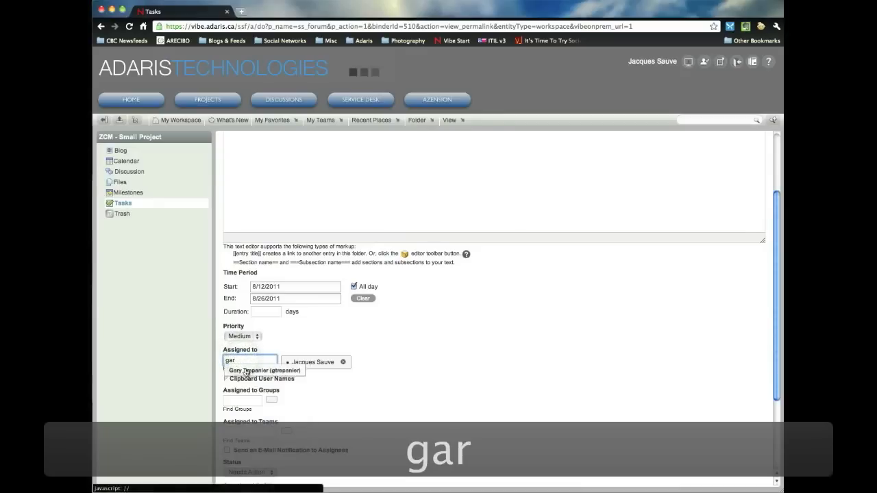
{"action": "left_click", "coordinate": [263, 370]}
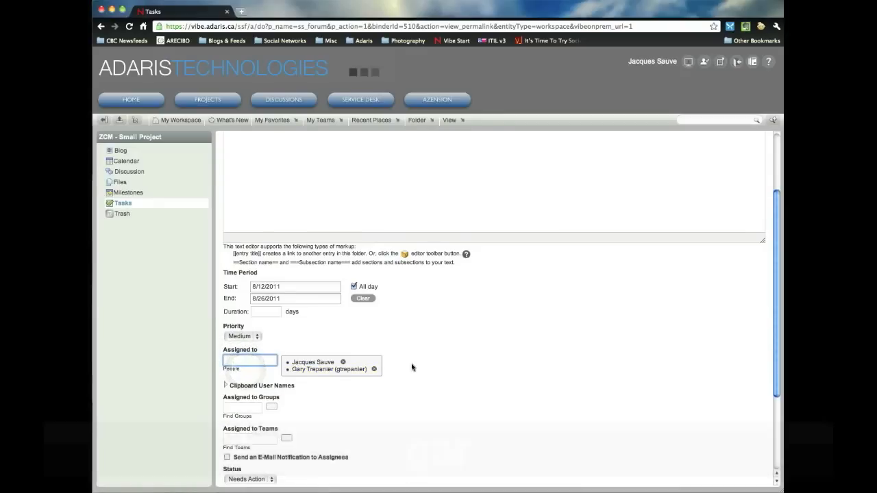
{"action": "scroll", "scroll_direction": "down", "scroll_amount": 3}
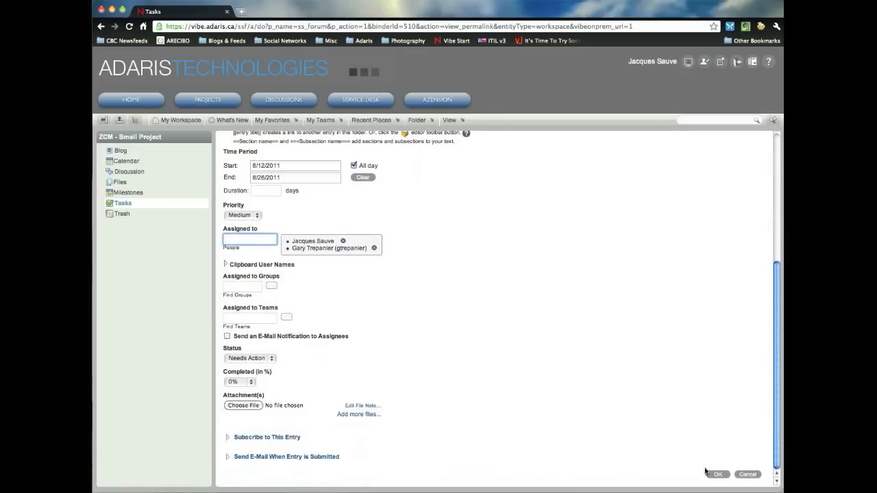
{"action": "left_click", "coordinate": [717, 474]}
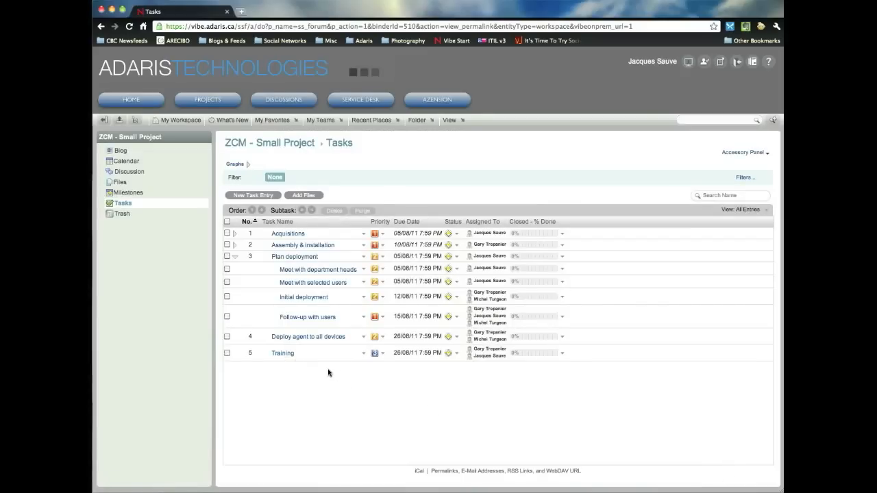
{"action": "left_click", "coordinate": [362, 354]}
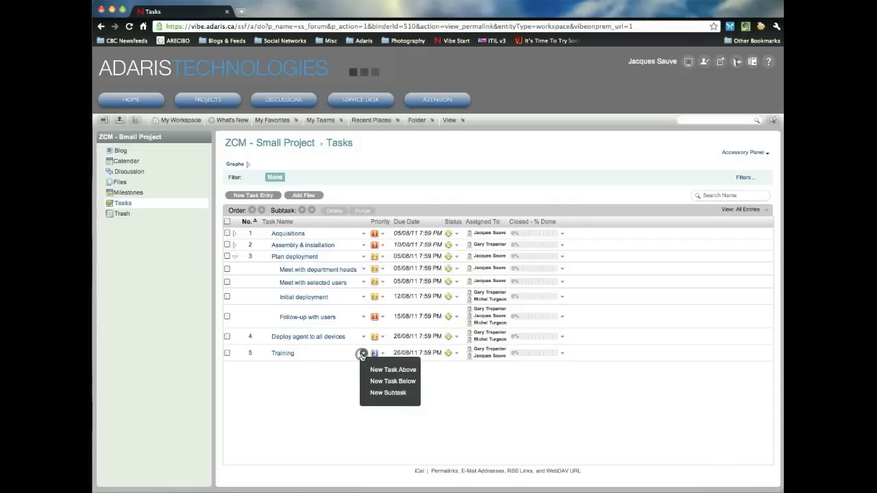
Create subtask 'Plan training for admins' under Training, setting its priority and assignee.
{"action": "left_click", "coordinate": [388, 393]}
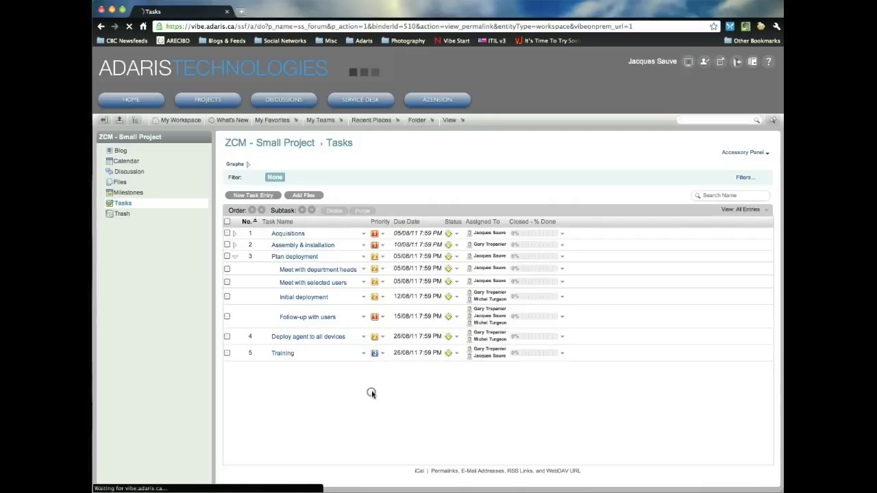
{"action": "left_click", "coordinate": [253, 195]}
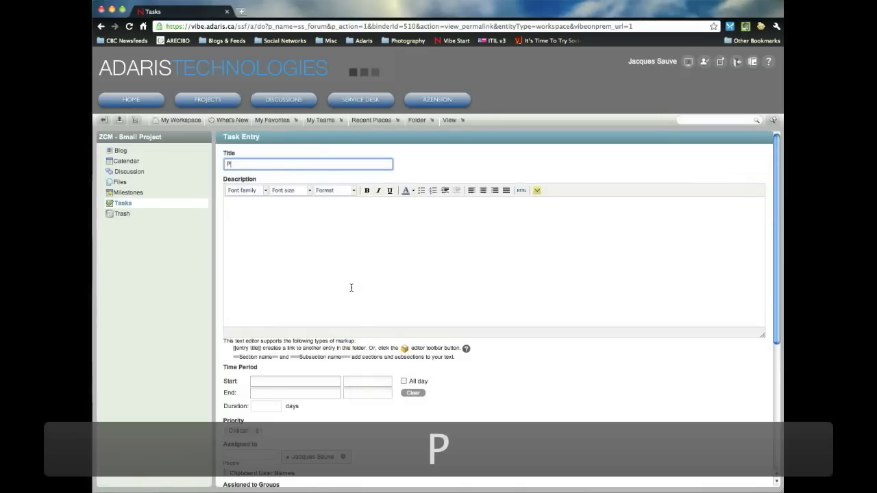
{"action": "type", "text": "lan training for admins"}
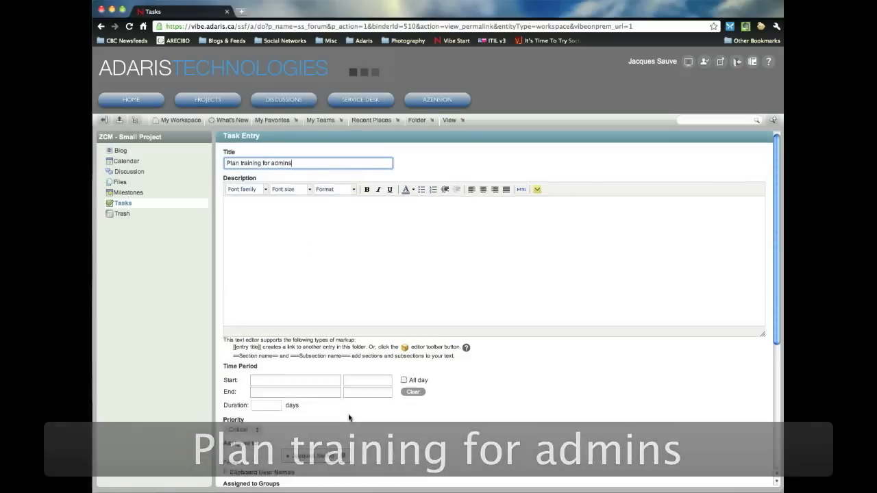
{"action": "scroll", "scroll_direction": "down", "scroll_amount": 3}
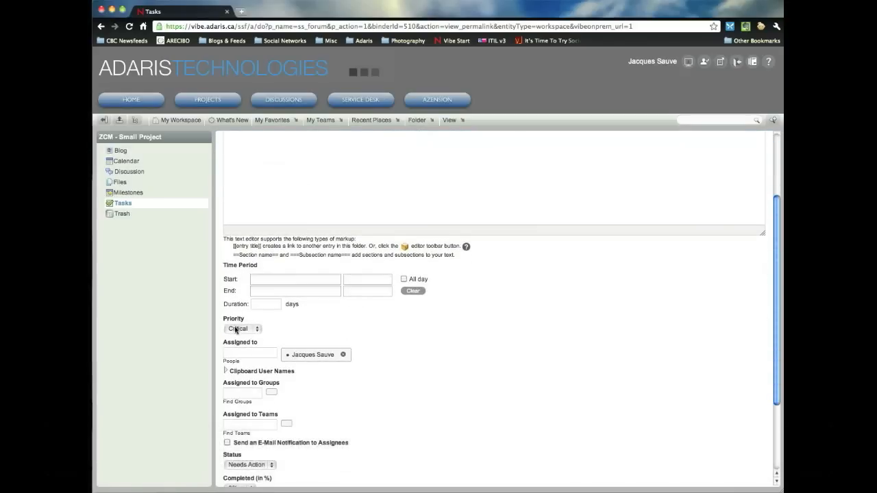
{"action": "left_click", "coordinate": [241, 328]}
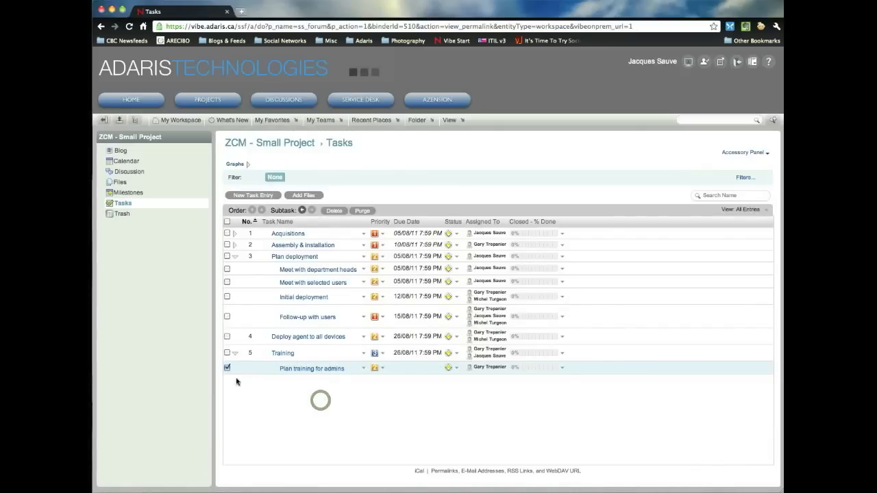
{"action": "left_click", "coordinate": [227, 367]}
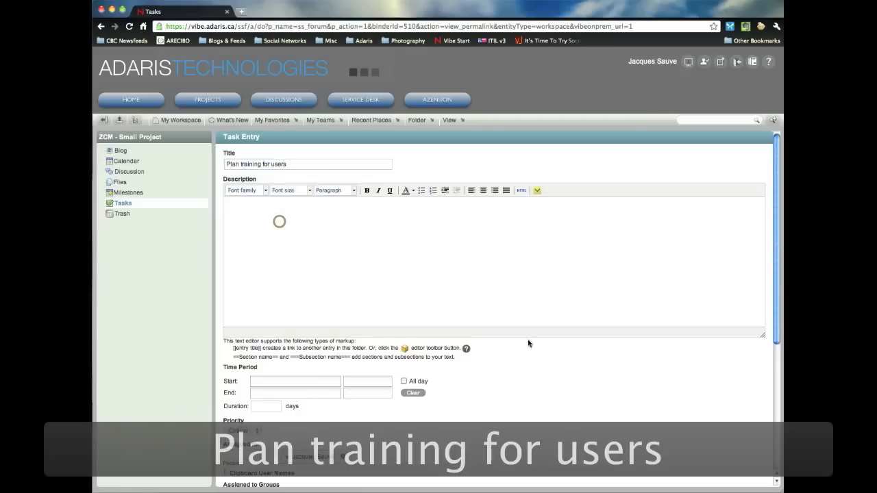
Set the Plan training for users entry to High priority and save it.
{"action": "scroll", "scroll_direction": "down", "scroll_amount": 3}
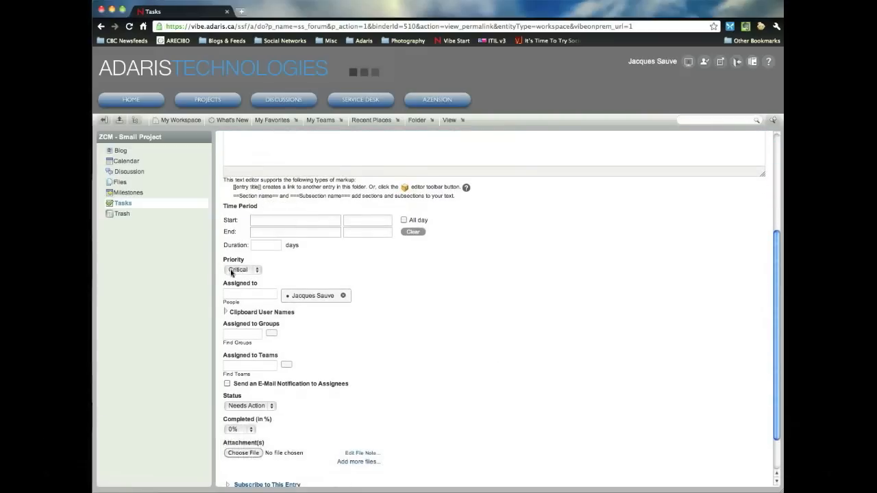
{"action": "left_click", "coordinate": [243, 269]}
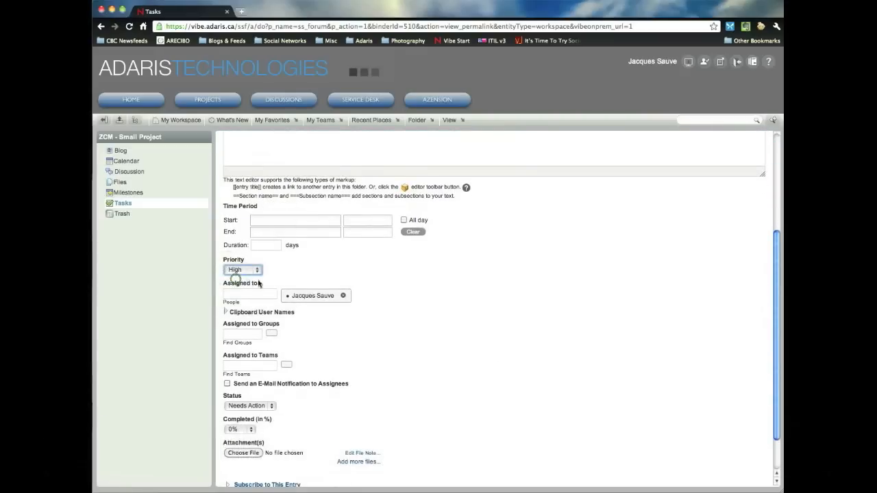
{"action": "scroll", "scroll_direction": "down", "scroll_amount": 3}
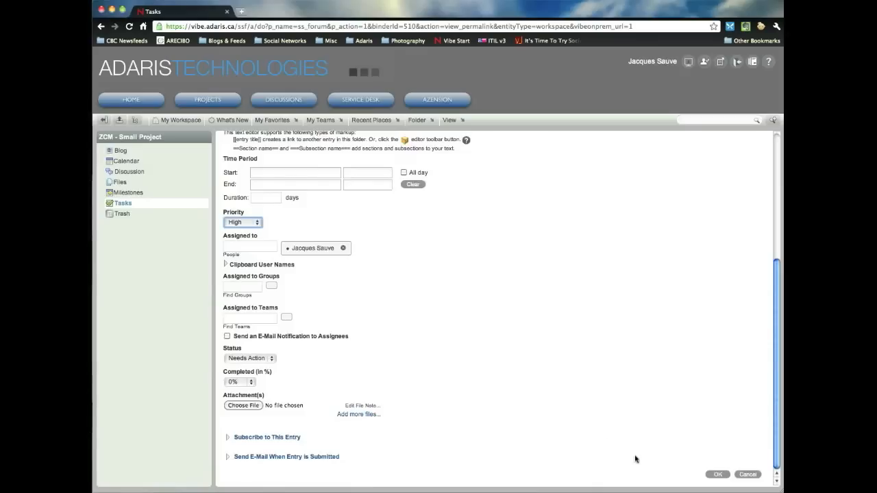
{"action": "left_click", "coordinate": [716, 474]}
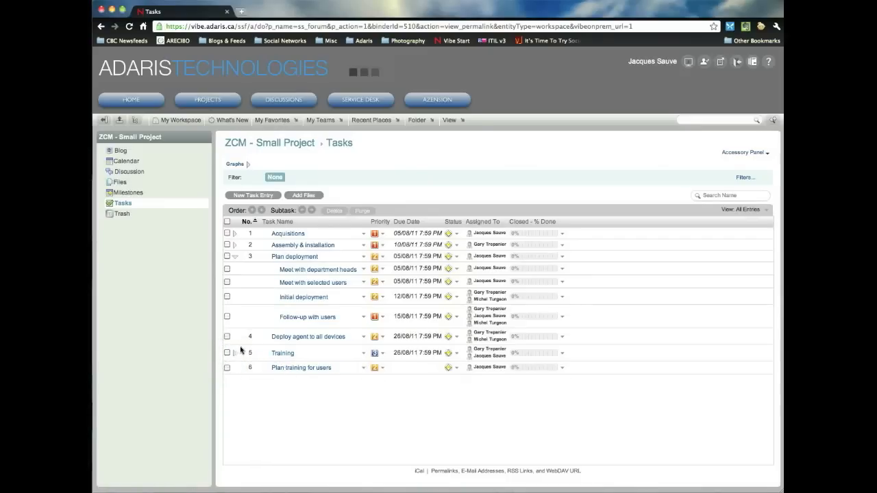
Nest Plan training for users under Training so Training shows both subtasks.
{"action": "left_click", "coordinate": [233, 353]}
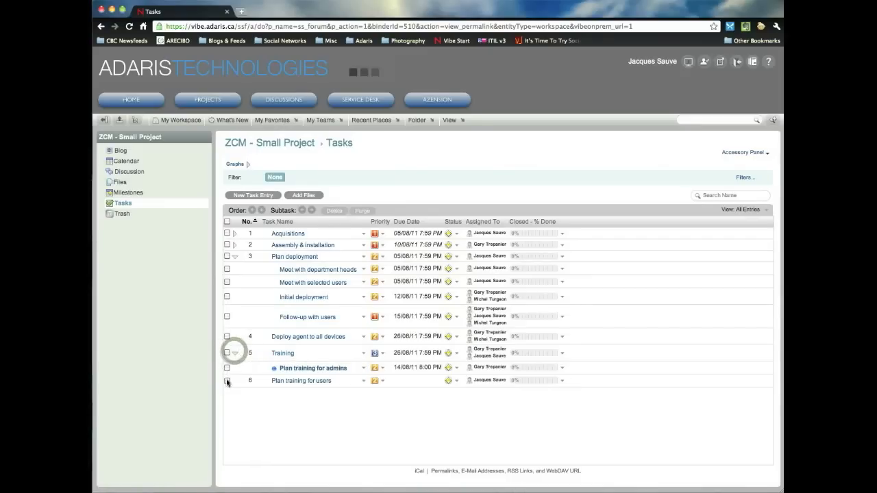
{"action": "left_click", "coordinate": [227, 380]}
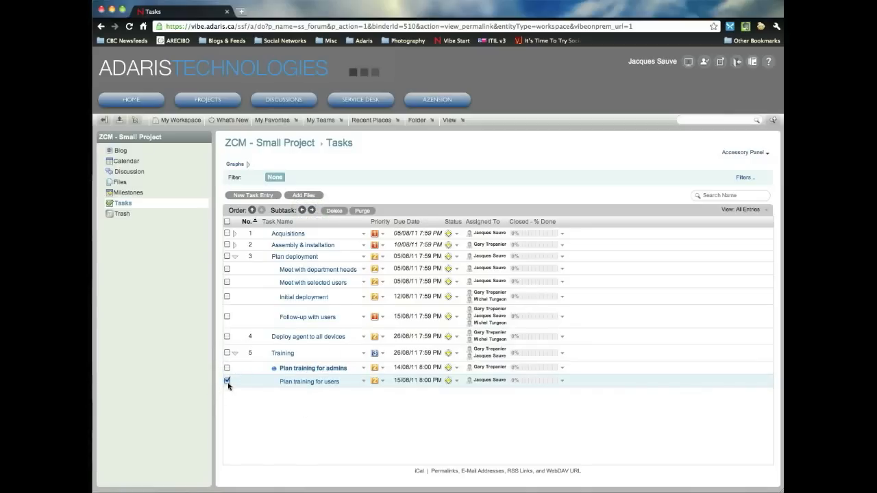
{"action": "left_click", "coordinate": [228, 380]}
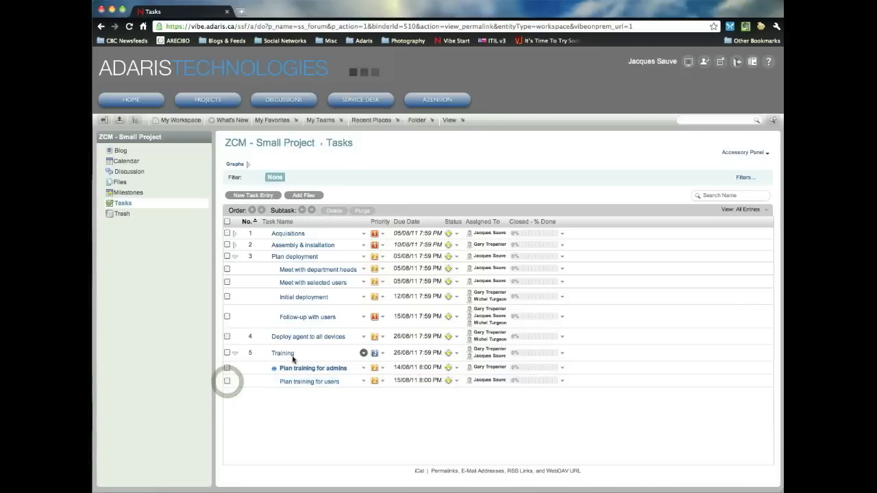
{"action": "left_click", "coordinate": [234, 354]}
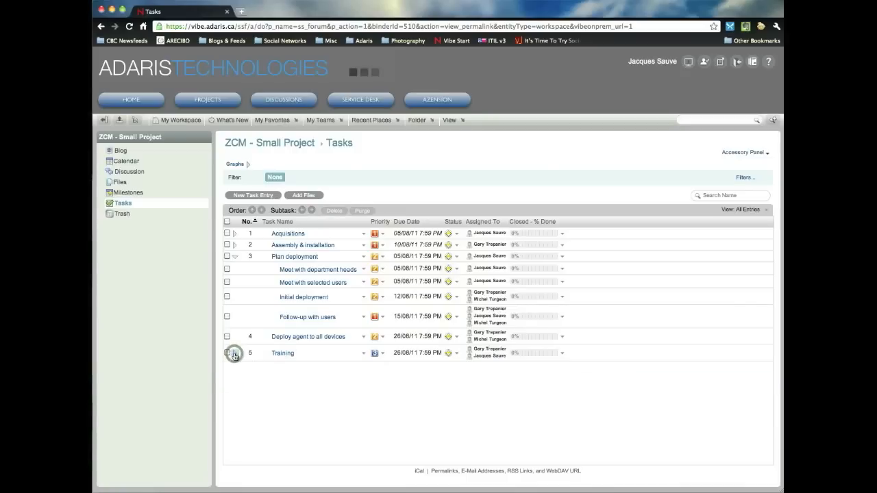
{"action": "left_click", "coordinate": [234, 353]}
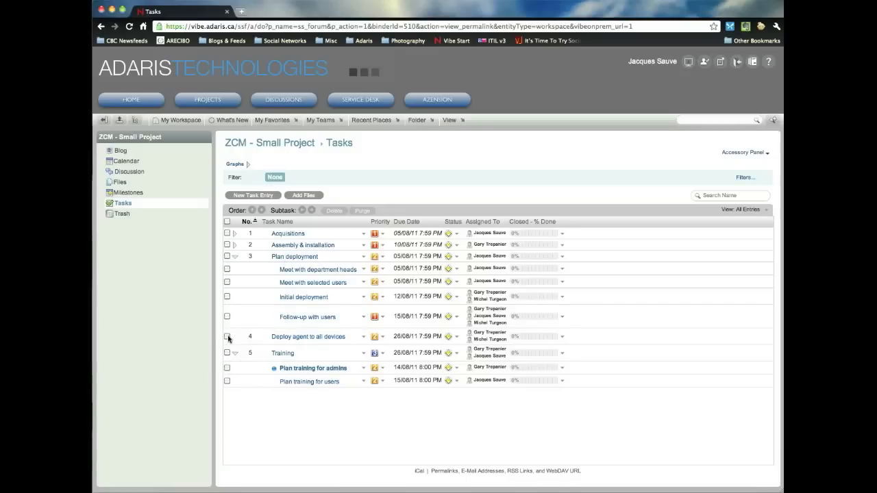
Nest Deploy agent to all devices under Plan deployment and move Training ahead of it.
{"action": "left_click", "coordinate": [227, 336]}
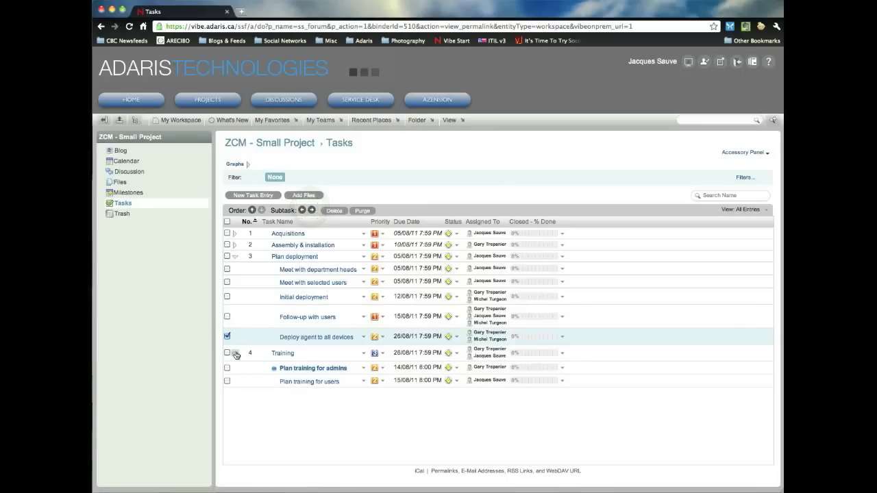
{"action": "left_click", "coordinate": [235, 353]}
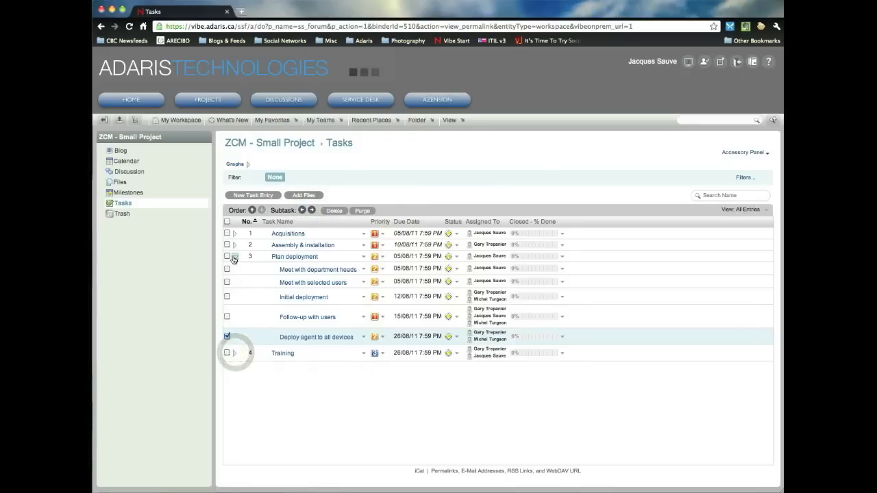
{"action": "left_click", "coordinate": [235, 256]}
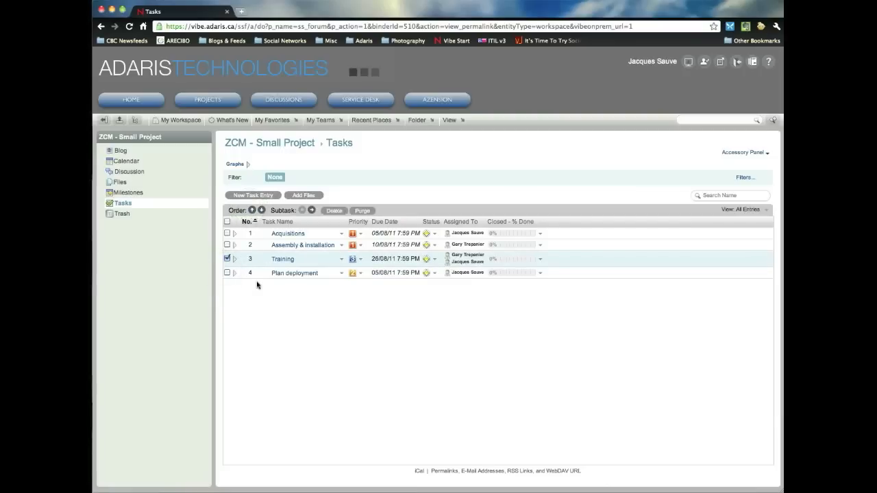
{"action": "left_click", "coordinate": [235, 259]}
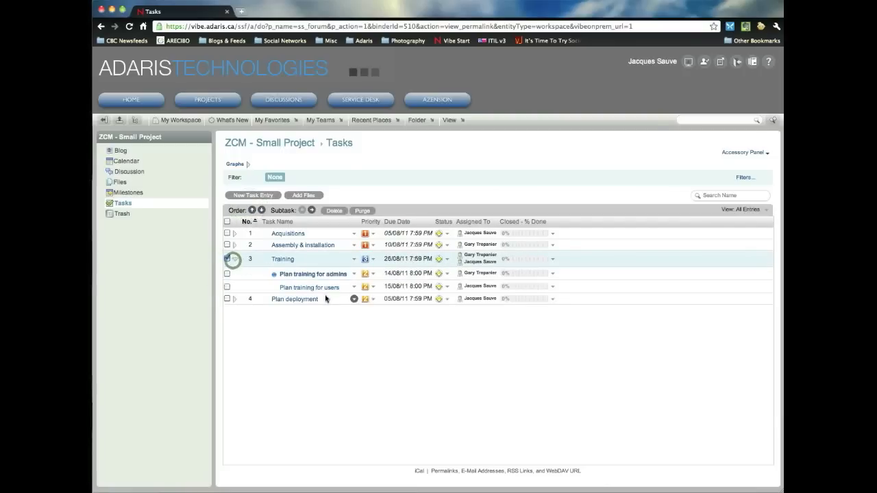
{"action": "left_click", "coordinate": [228, 258]}
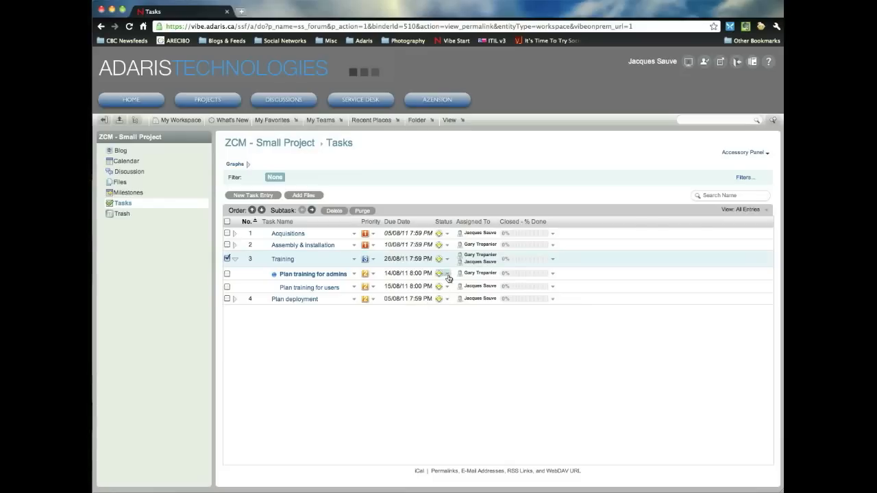
Mark both training subtasks In Process, with Plan training for users at 70% done.
{"action": "left_click", "coordinate": [444, 273]}
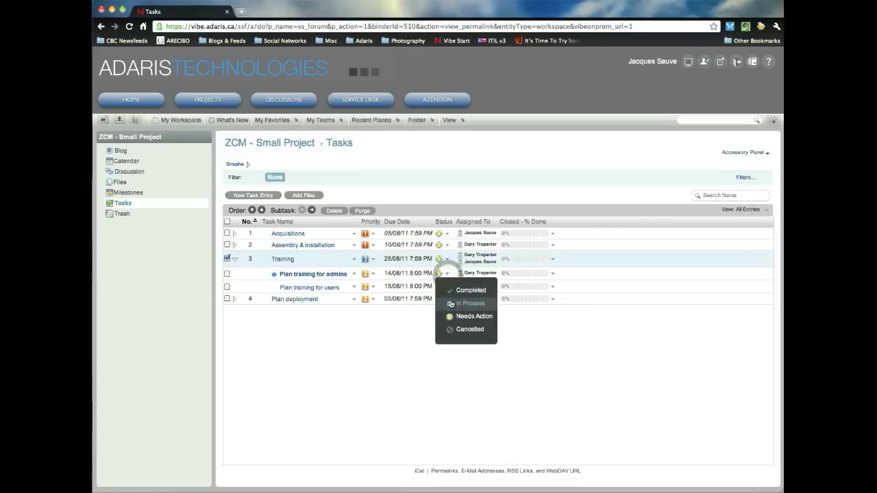
{"action": "left_click", "coordinate": [469, 303]}
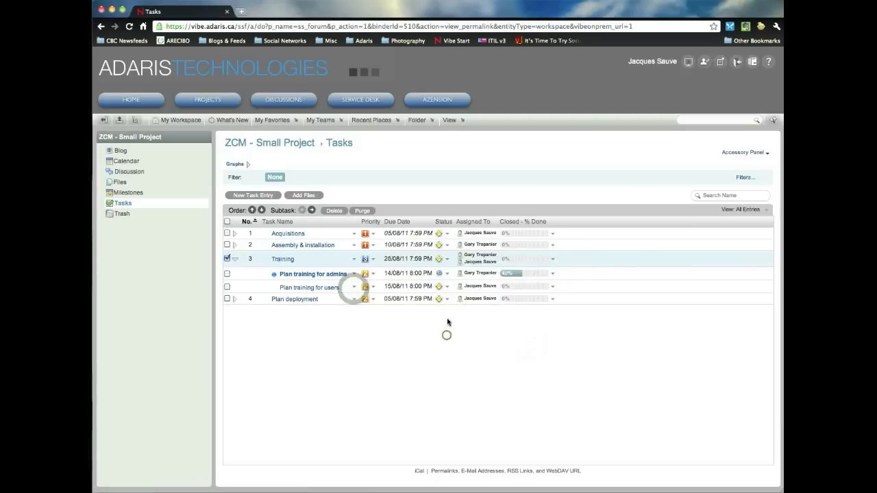
{"action": "left_click", "coordinate": [446, 285]}
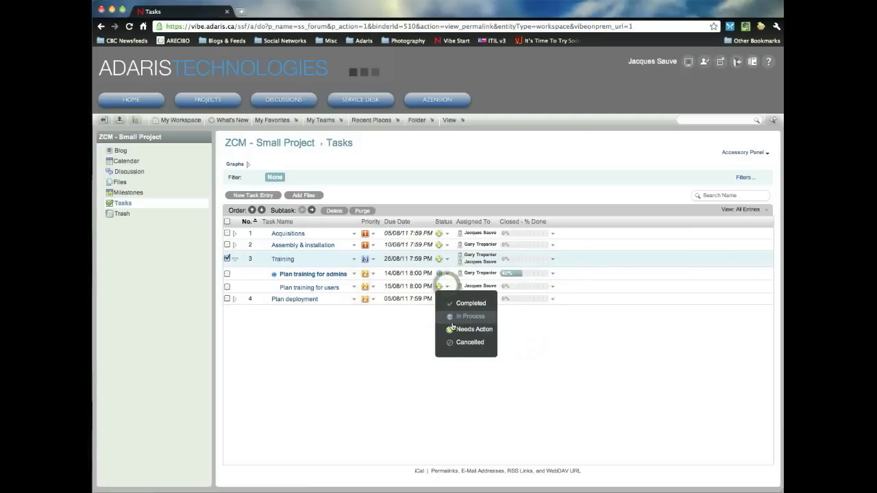
{"action": "left_click", "coordinate": [472, 329]}
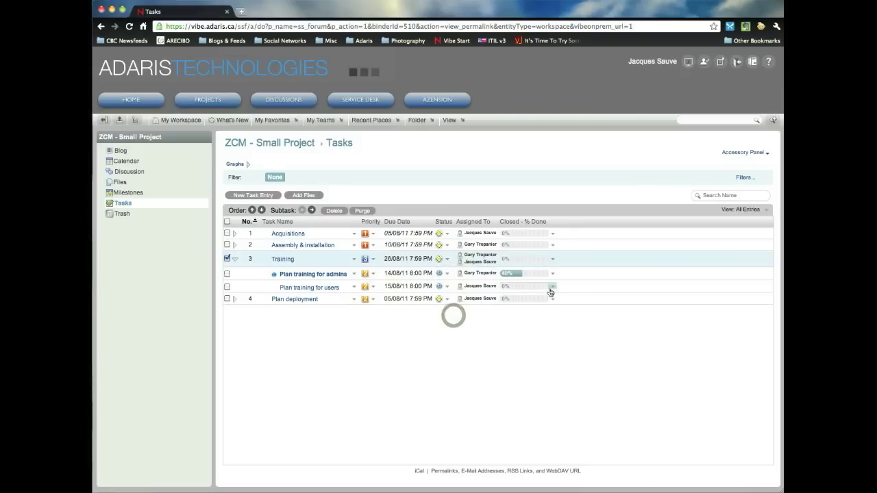
{"action": "left_click", "coordinate": [551, 286]}
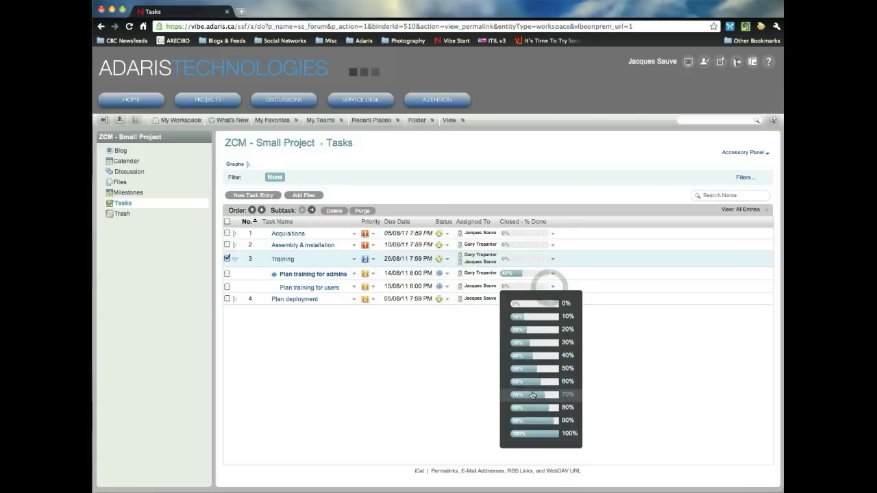
{"action": "left_click", "coordinate": [534, 394]}
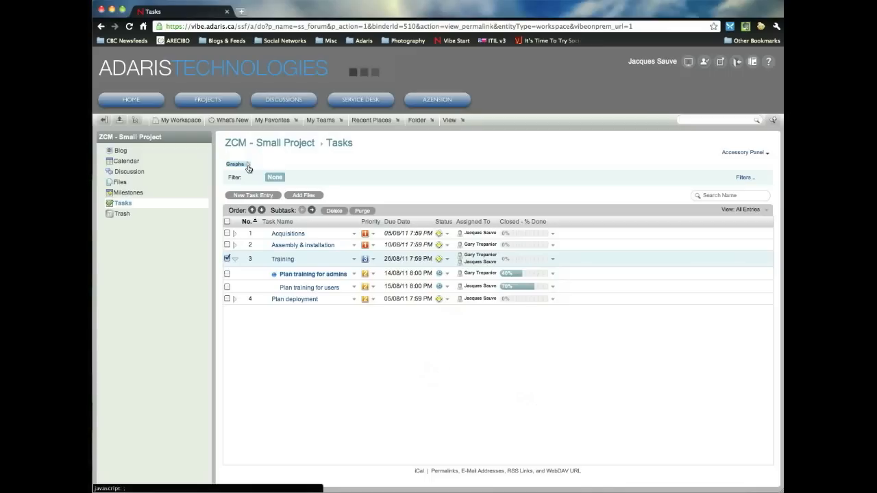
Expand the Priority and Status graphs above the Tasks list.
{"action": "left_click", "coordinate": [236, 164]}
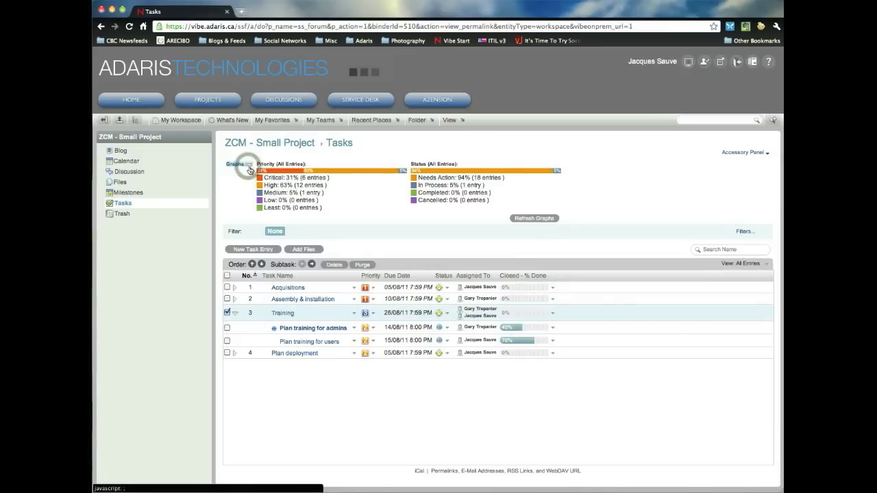
{"action": "mouse_move", "coordinate": [339, 197]}
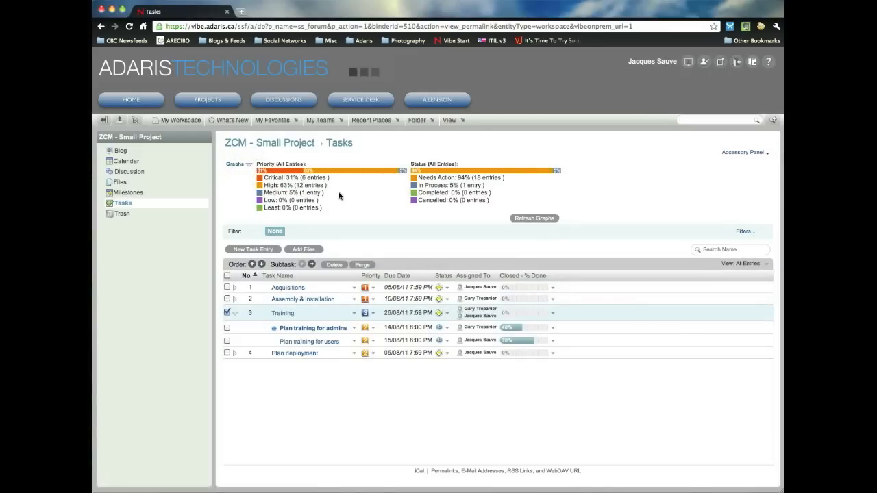
{"action": "mouse_move", "coordinate": [329, 243]}
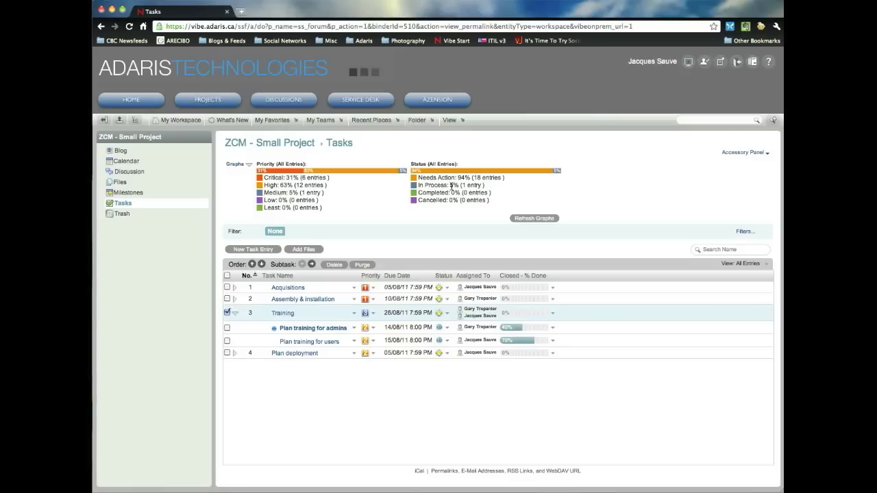
{"action": "mouse_move", "coordinate": [465, 185]}
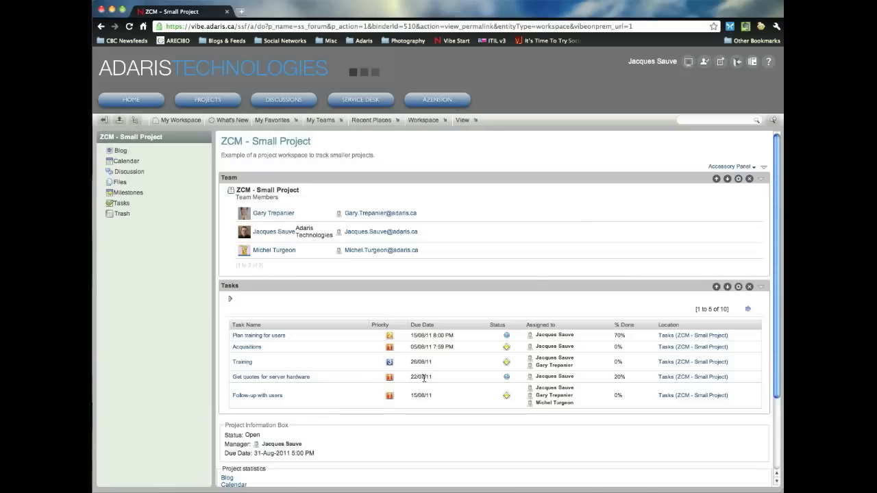
{"action": "mouse_move", "coordinate": [284, 300]}
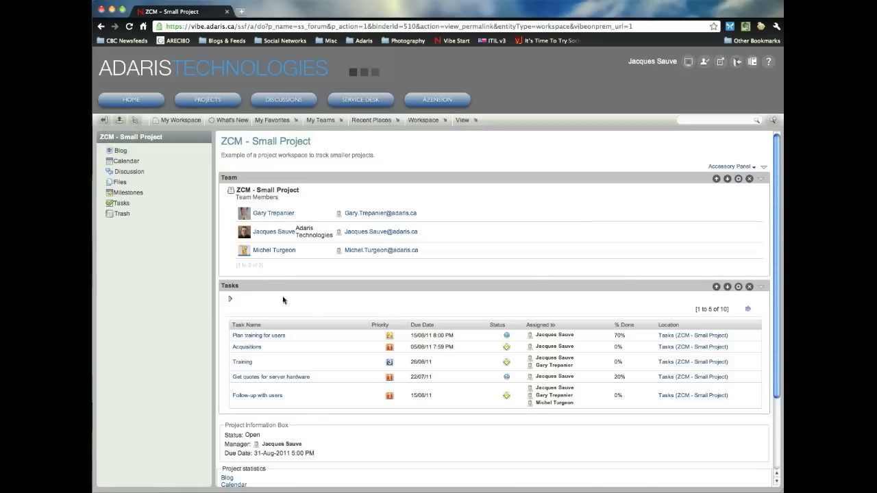
{"action": "mouse_move", "coordinate": [379, 335]}
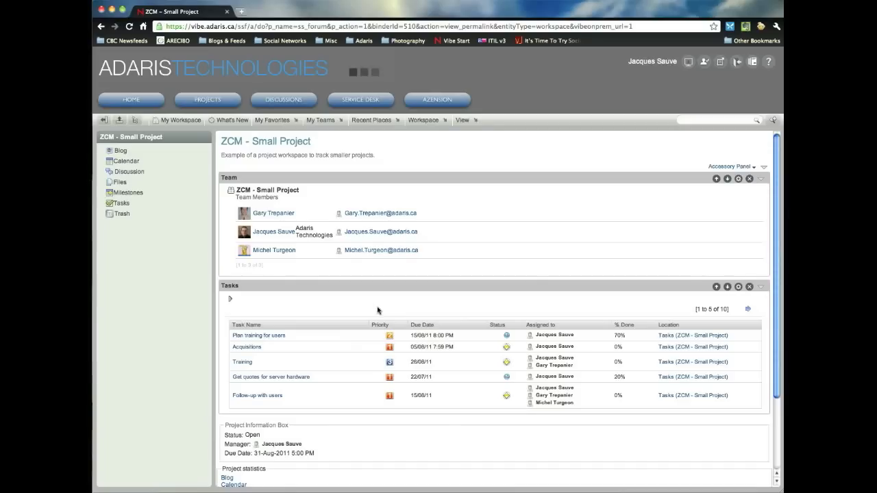
{"action": "mouse_move", "coordinate": [170, 257]}
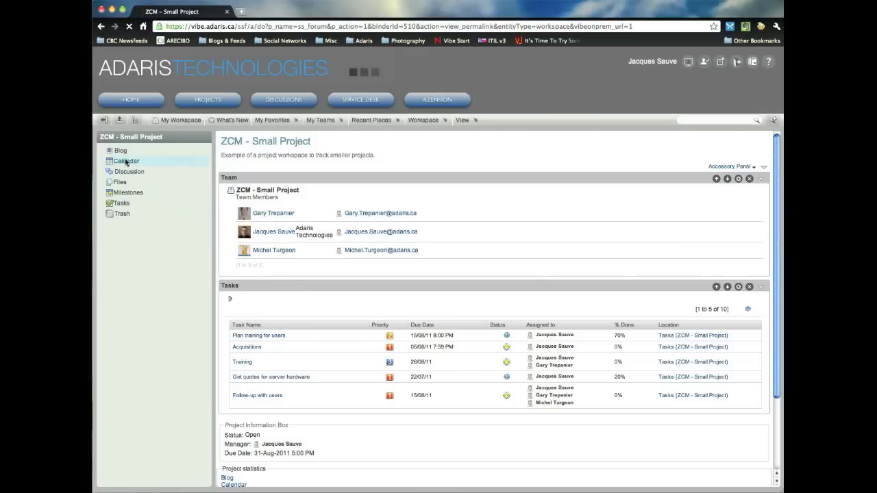
View the empty August 2011 calendar for ZCM - Small Project, then head back to Tasks.
{"action": "left_click", "coordinate": [127, 160]}
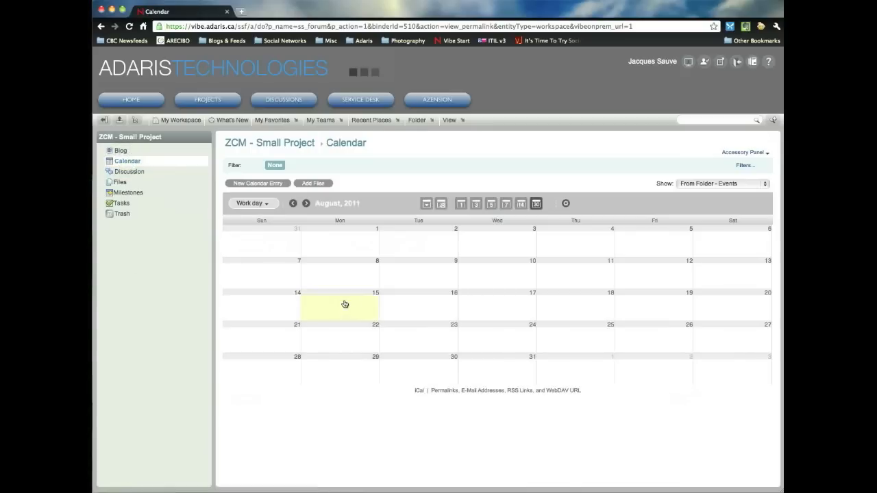
{"action": "mouse_move", "coordinate": [121, 203]}
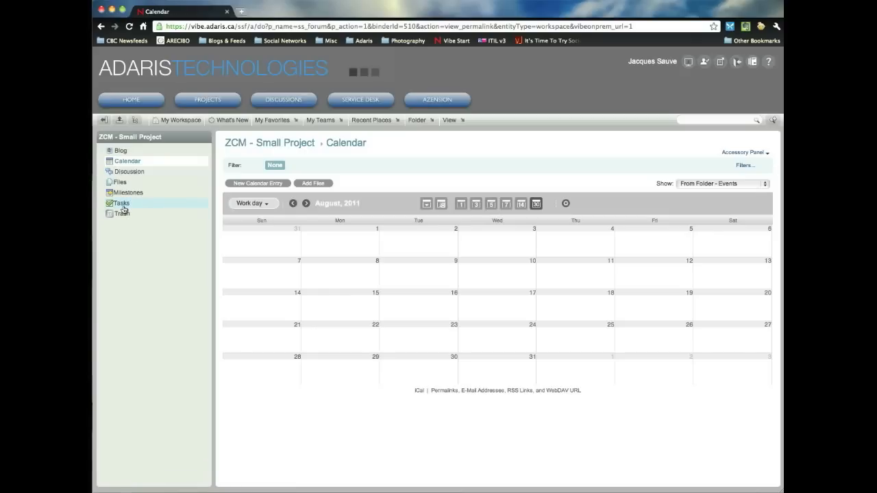
{"action": "left_click", "coordinate": [120, 203]}
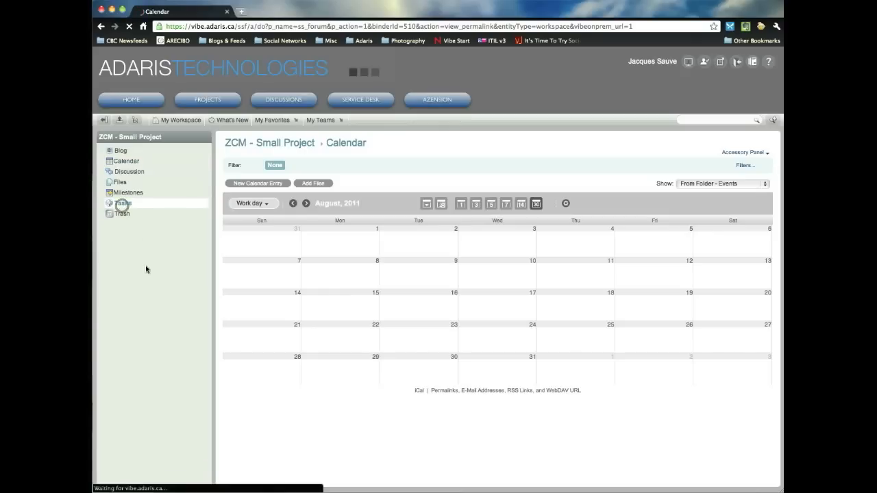
Reopen the Tasks folder and expand Assembly & installation to reveal its three subtasks.
{"action": "left_click", "coordinate": [122, 203]}
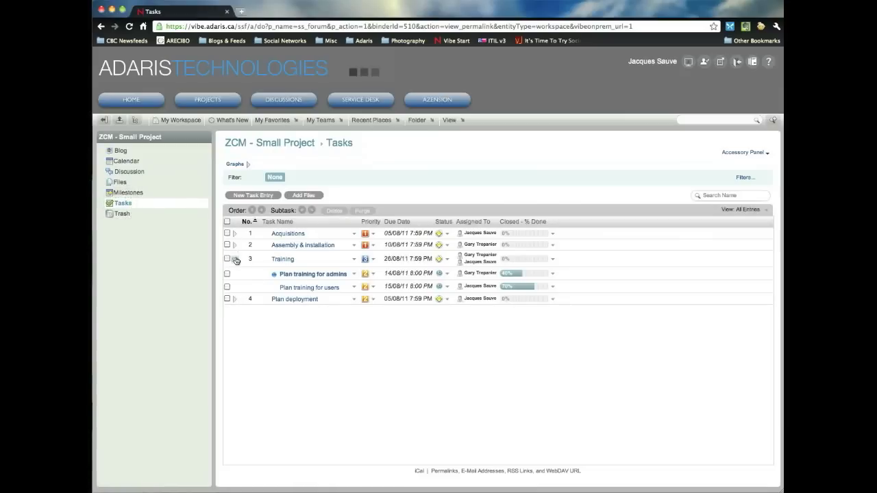
{"action": "left_click", "coordinate": [234, 245]}
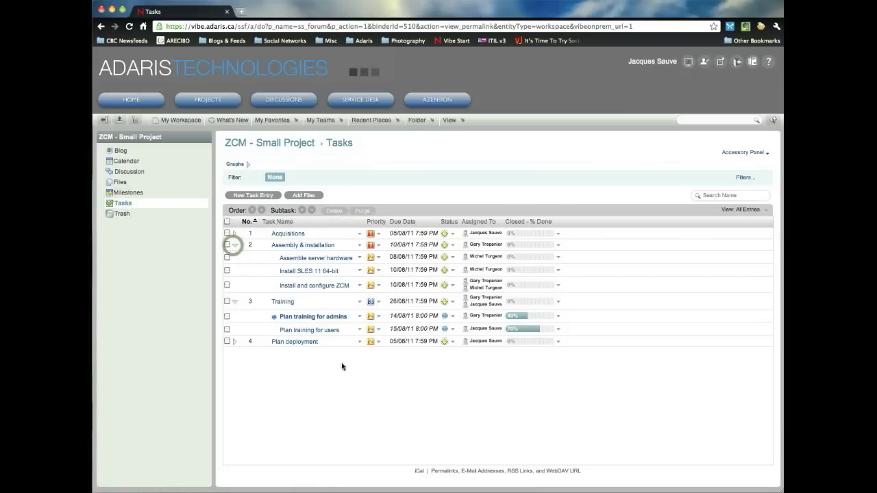